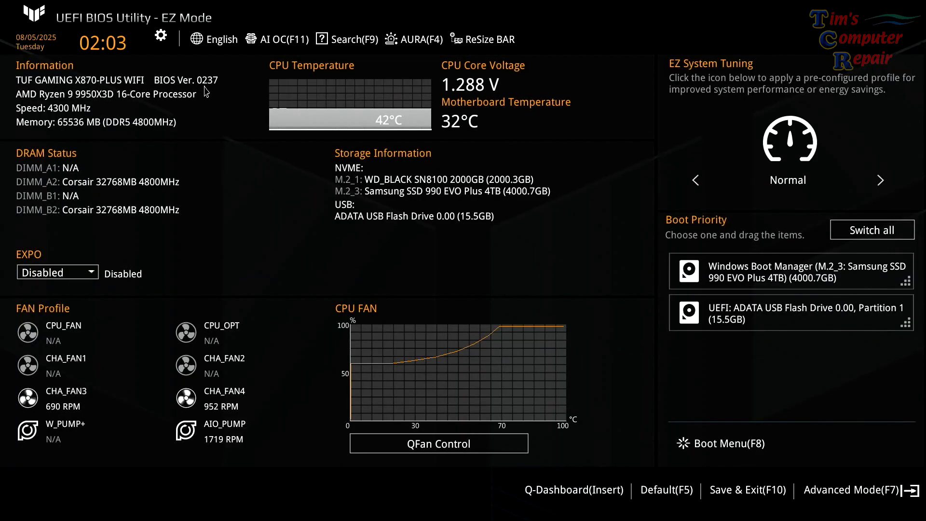
mouse_move(220, 95)
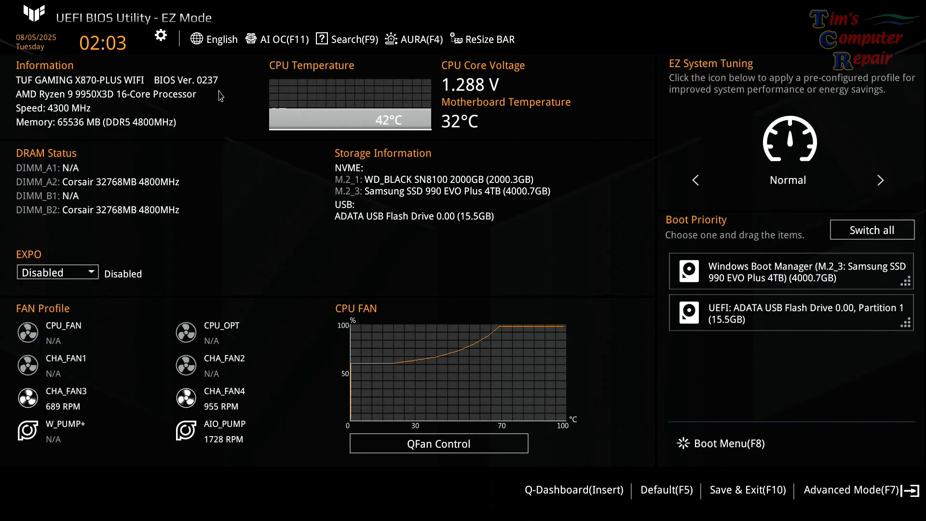
mouse_move(155, 106)
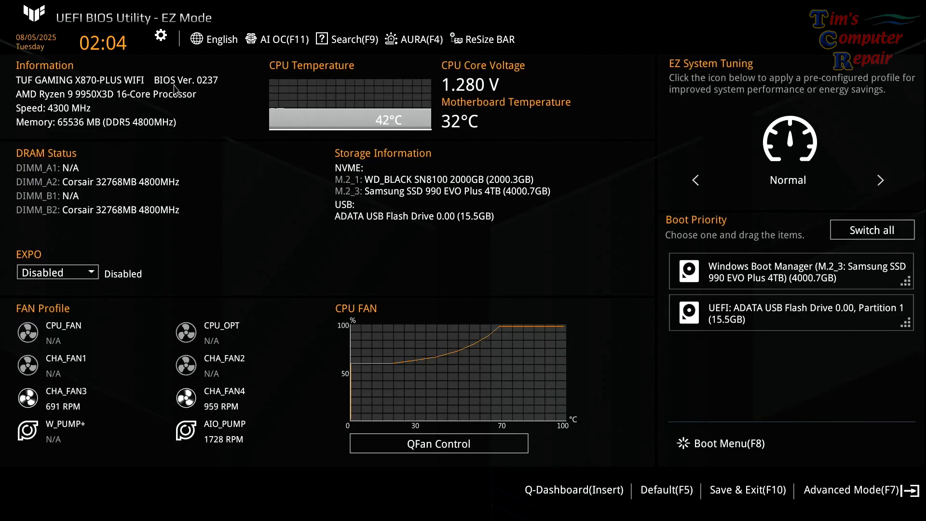
mouse_move(186, 98)
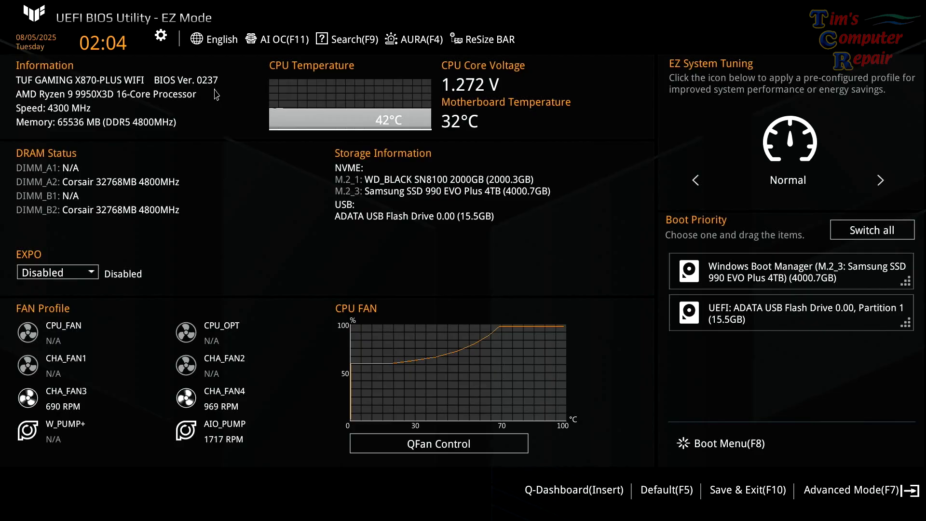
mouse_move(215, 85)
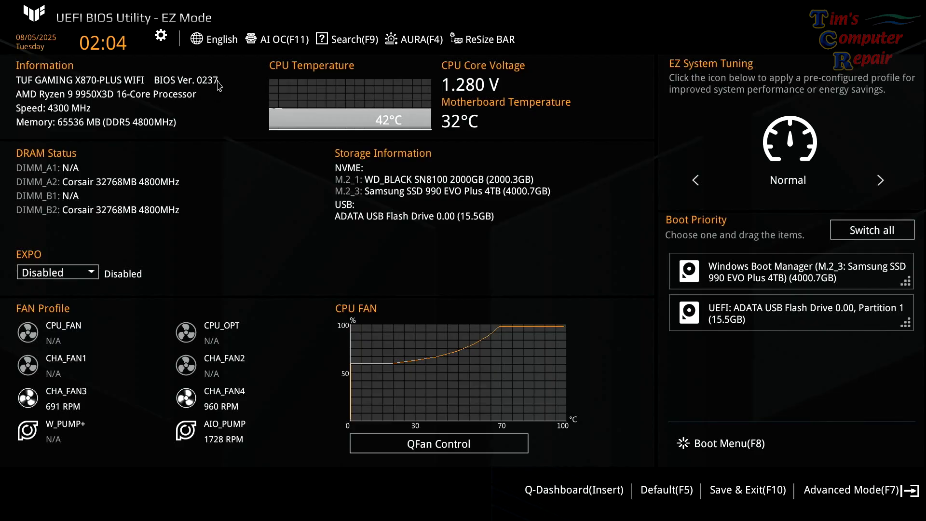
mouse_move(266, 64)
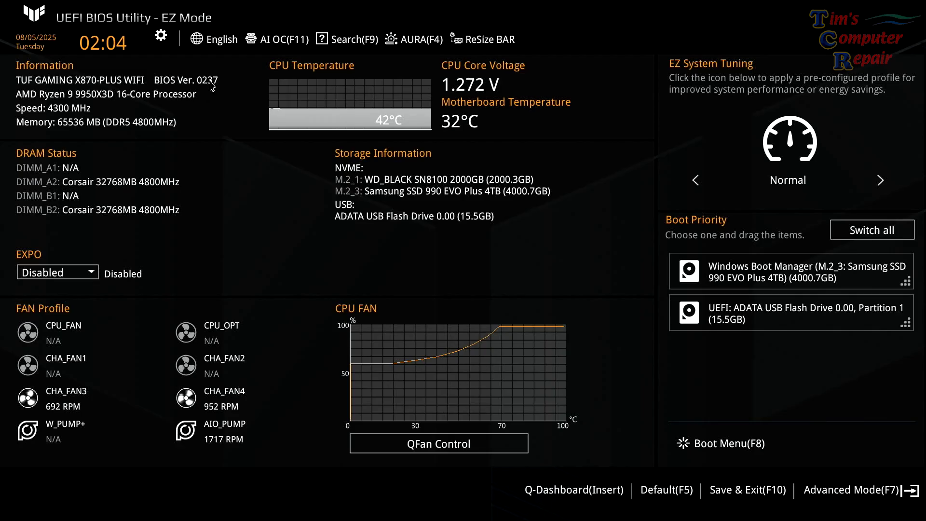
mouse_move(203, 108)
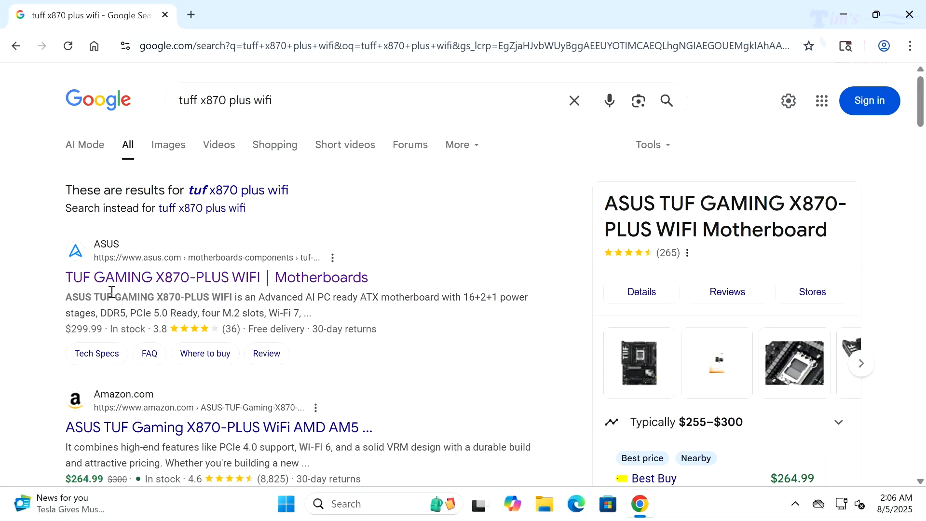
mouse_move(99, 276)
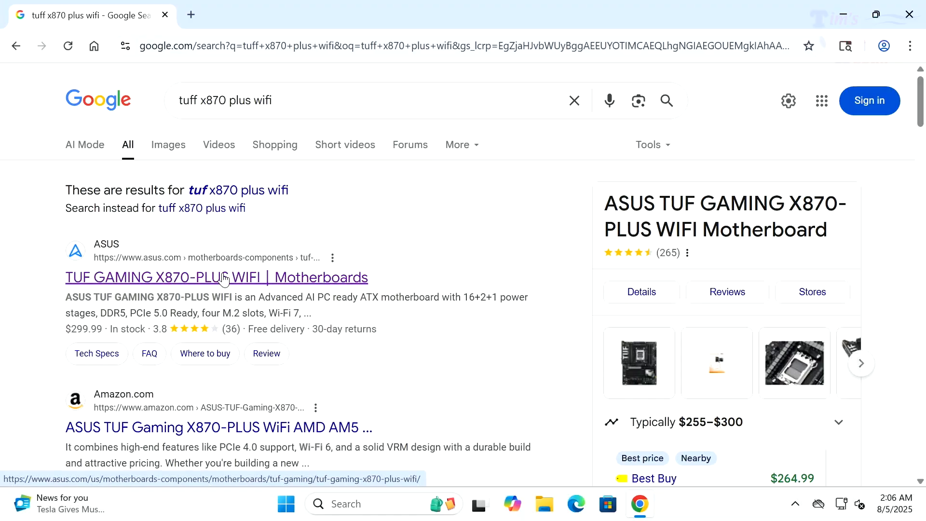
Go to the asus.com TUF GAMING X870-PLUS WIFI result and skim the overview page
click(223, 278)
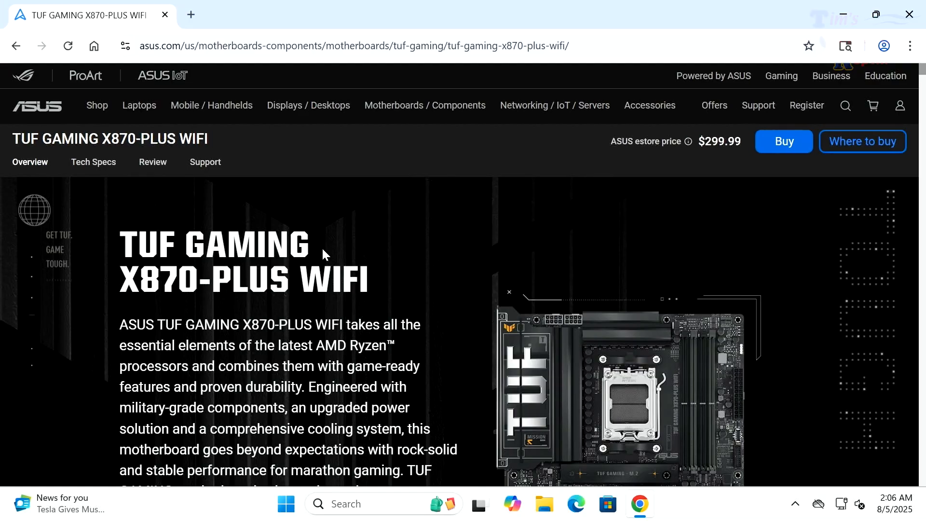
scroll(down, 3)
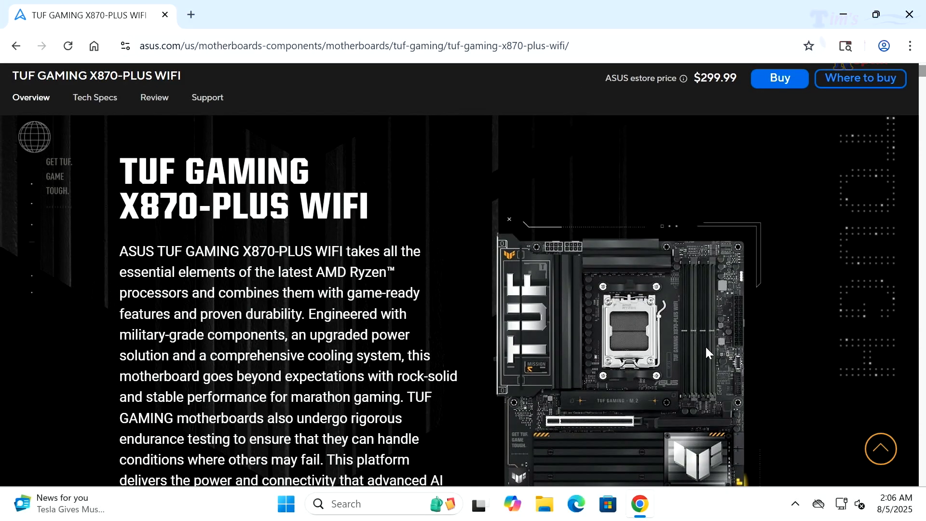
scroll(down, 3)
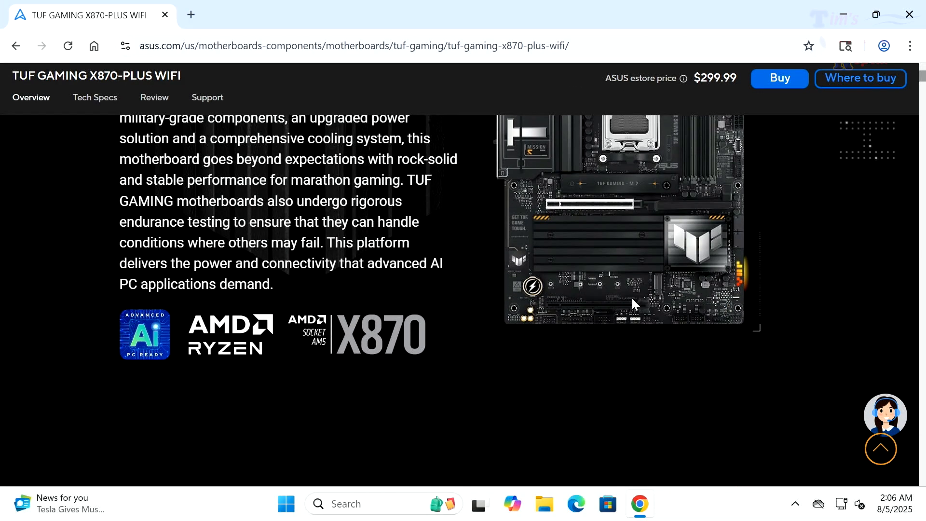
scroll(up, 3)
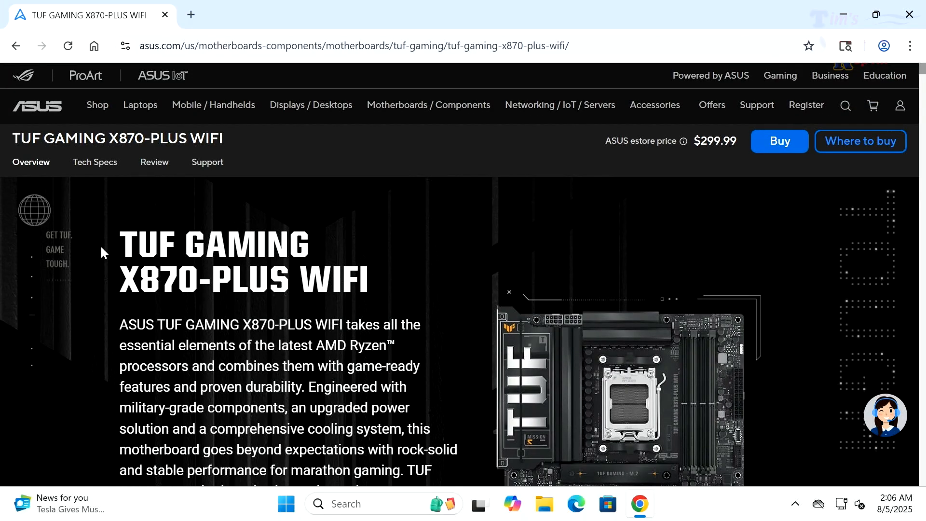
mouse_move(210, 172)
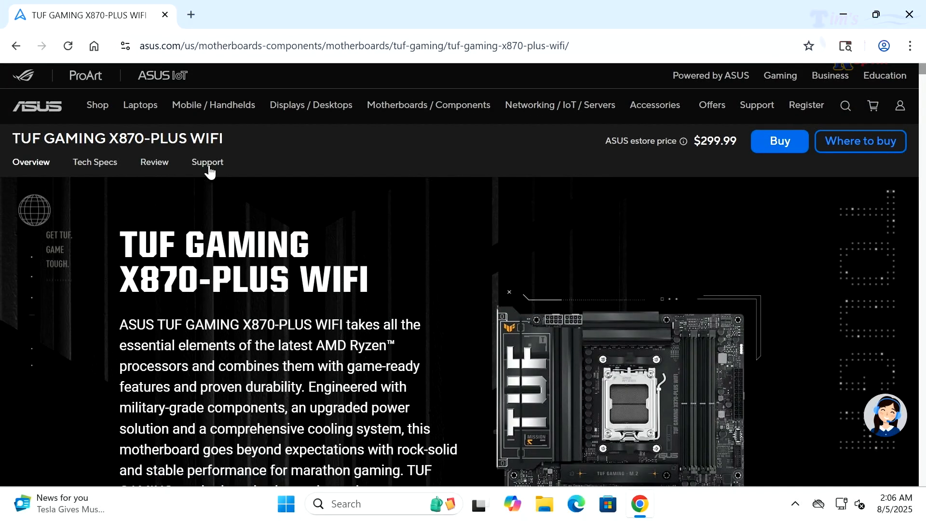
Reach the Support page's BIOS & FIRMWARE downloads showing BIOS Version 1078 (2025/07/22)
click(207, 162)
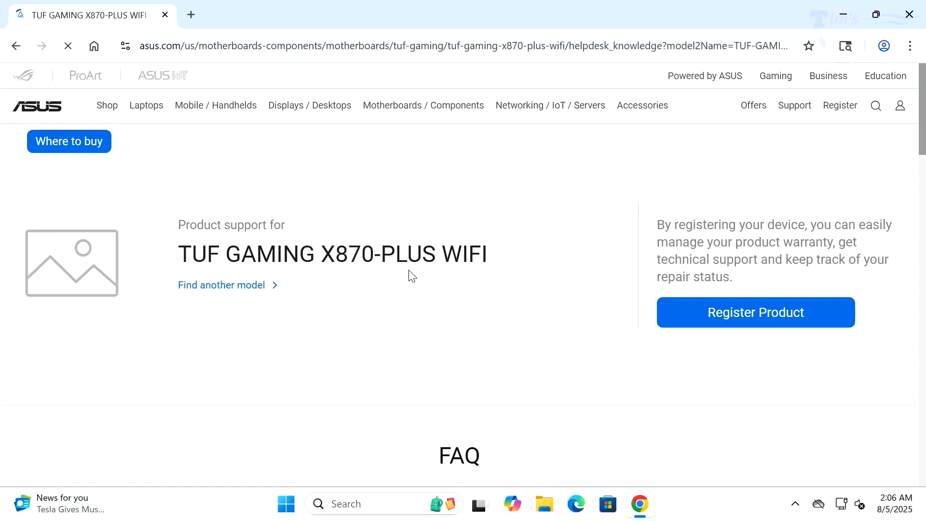
scroll(down, 3)
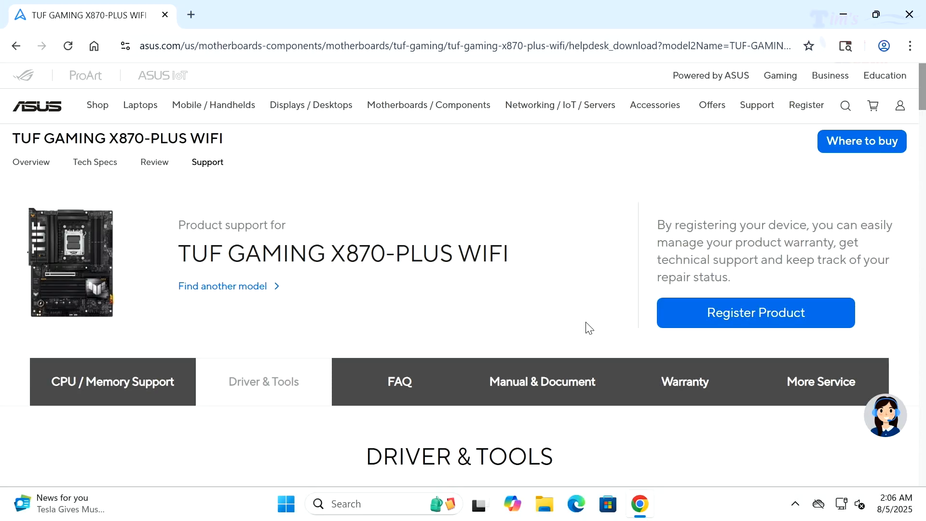
scroll(down, 3)
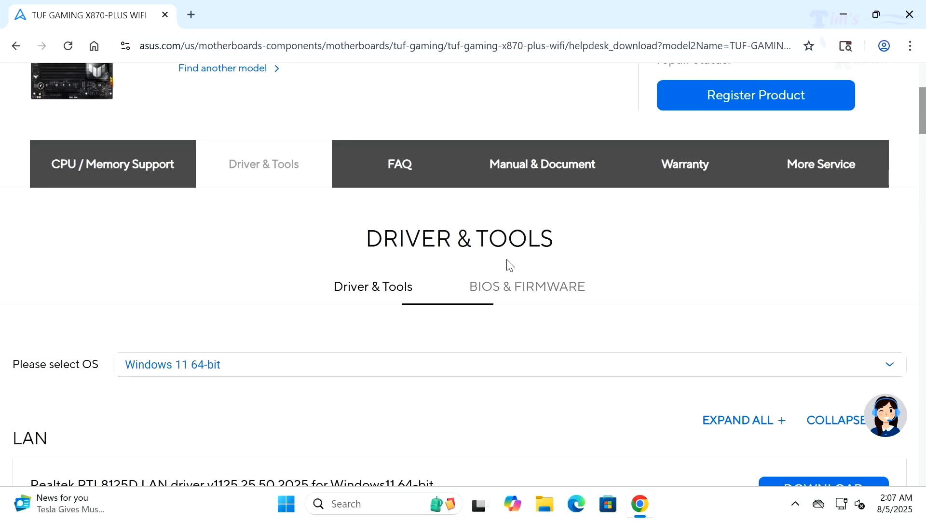
click(526, 286)
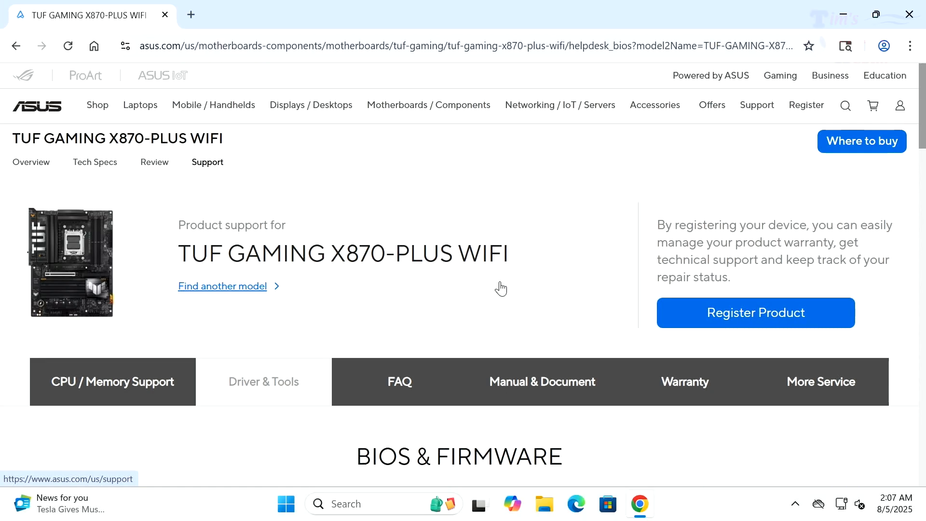
scroll(down, 3)
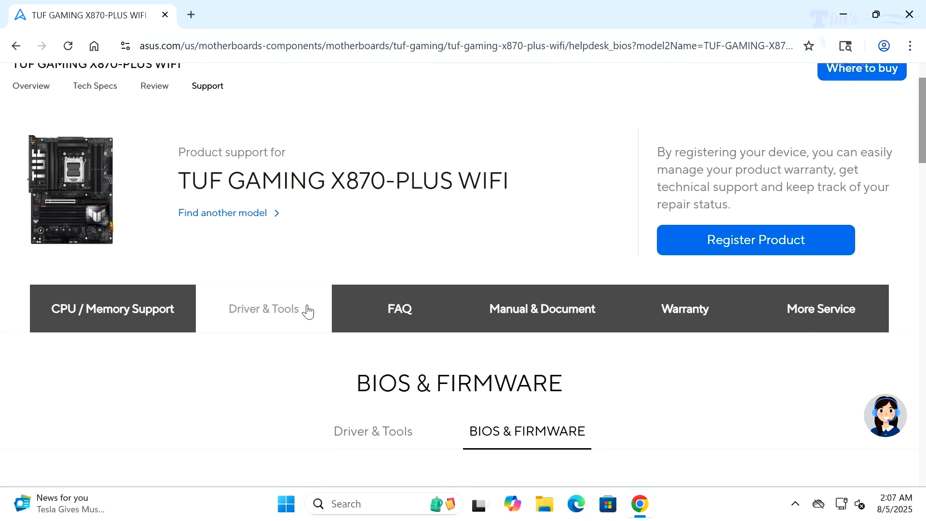
scroll(down, 3)
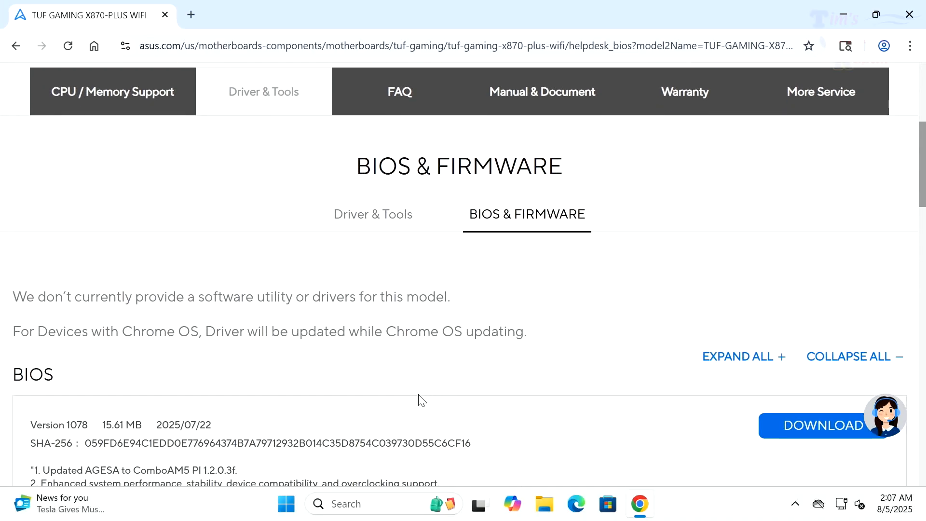
scroll(down, 3)
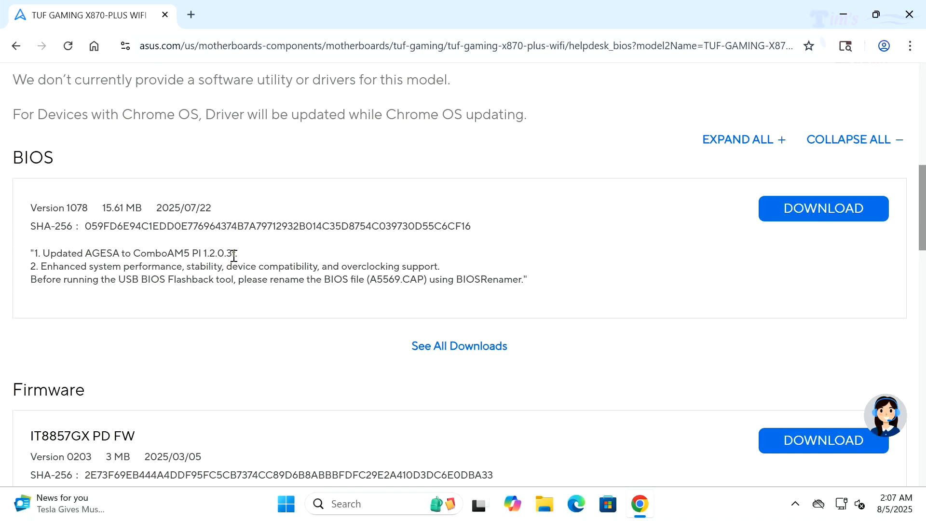
scroll(down, 3)
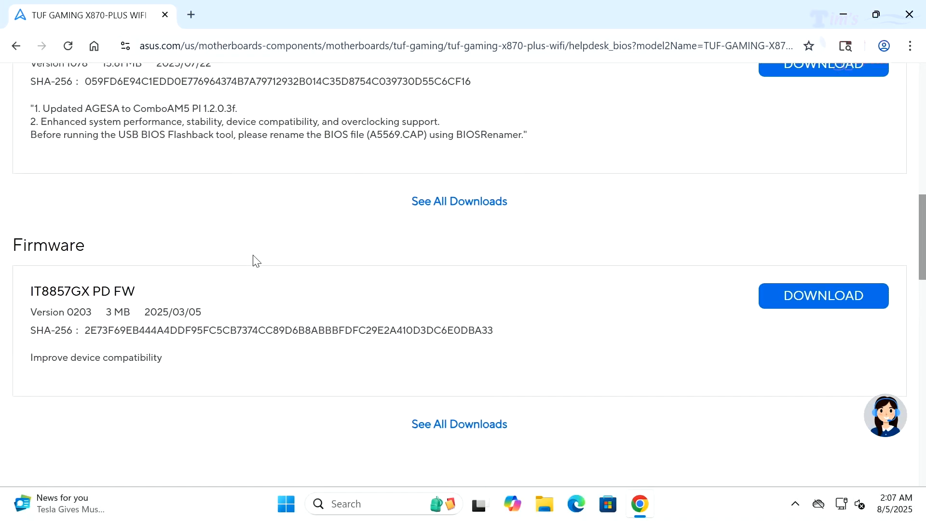
mouse_move(459, 207)
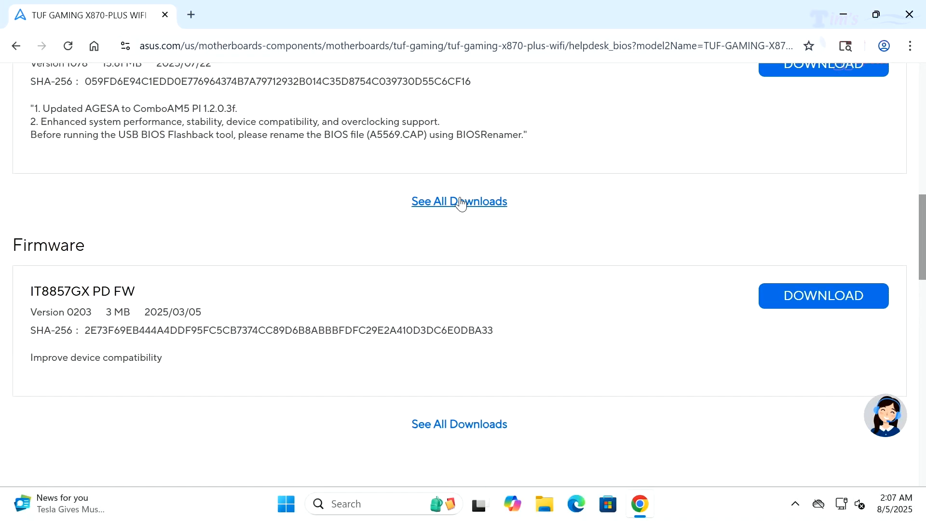
Expand all BIOS downloads and scroll to Version 0237, the first release
click(459, 201)
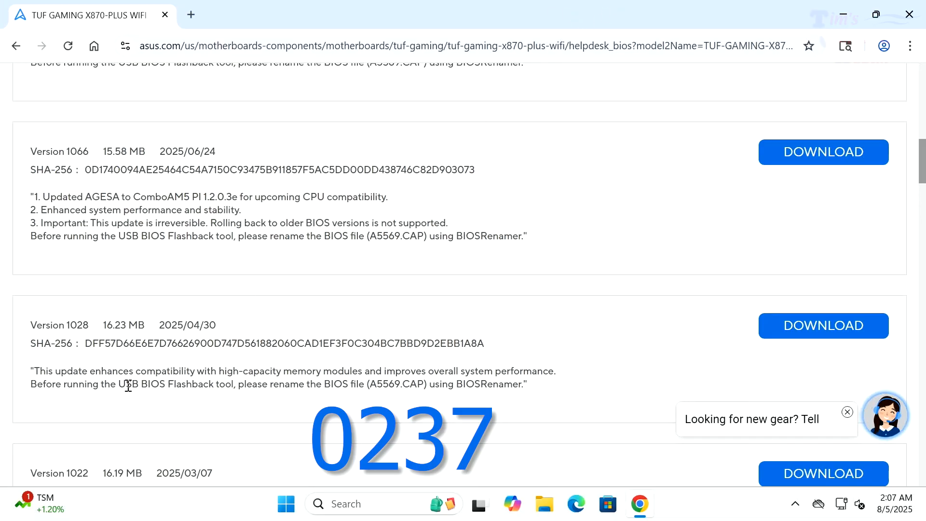
scroll(down, 3)
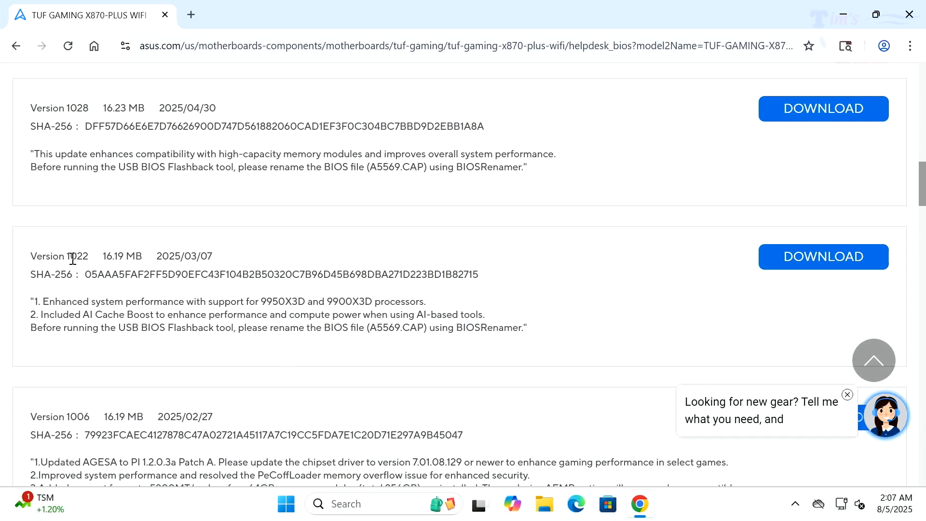
scroll(down, 3)
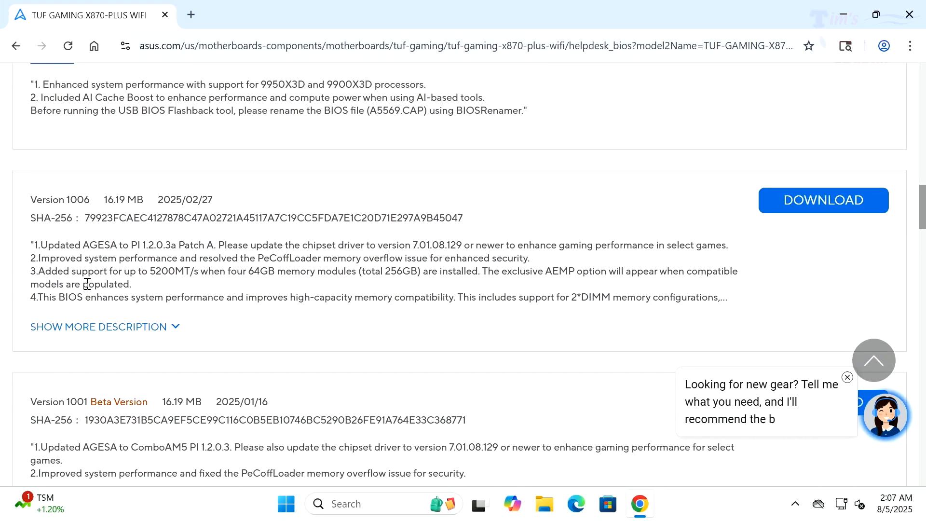
scroll(down, 3)
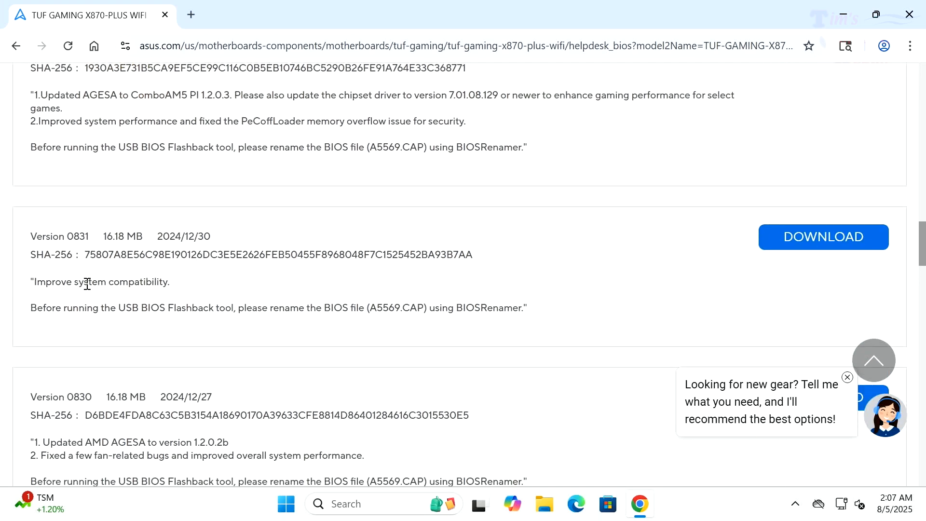
scroll(down, 3)
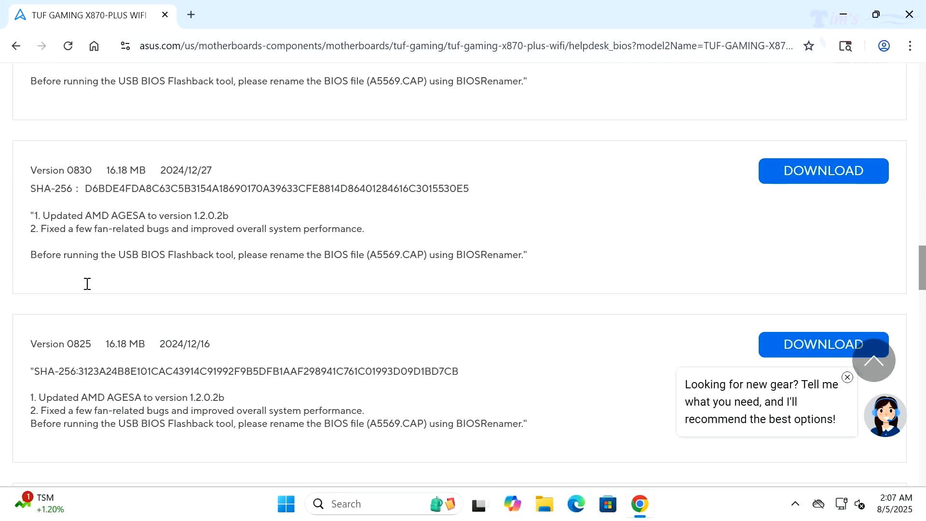
scroll(down, 3)
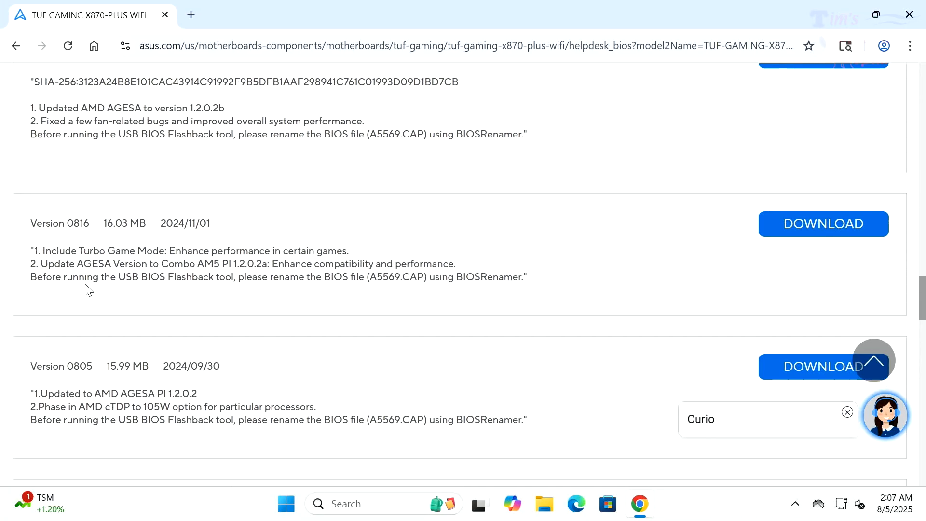
scroll(down, 3)
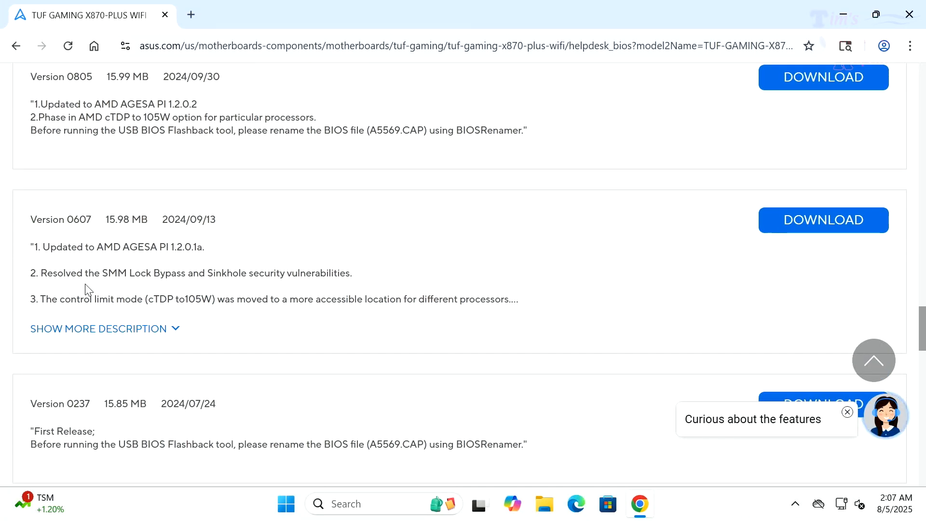
scroll(down, 3)
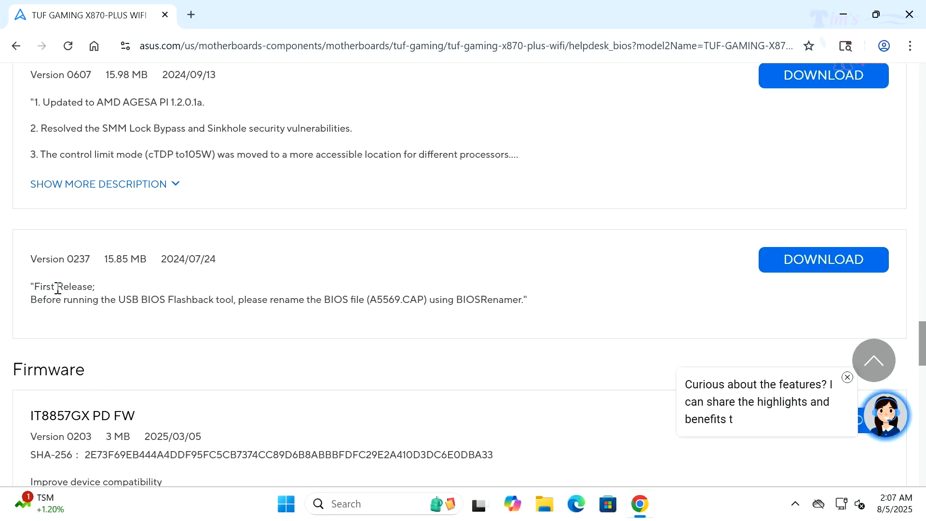
Highlight the 'First Release' note of BIOS Version 0237 (2024/07/24)
double_click(53, 286)
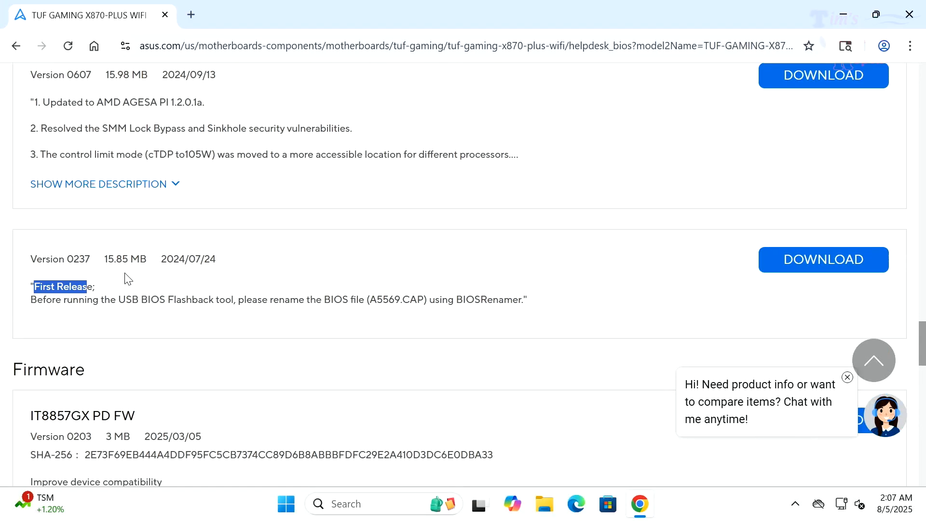
mouse_move(141, 280)
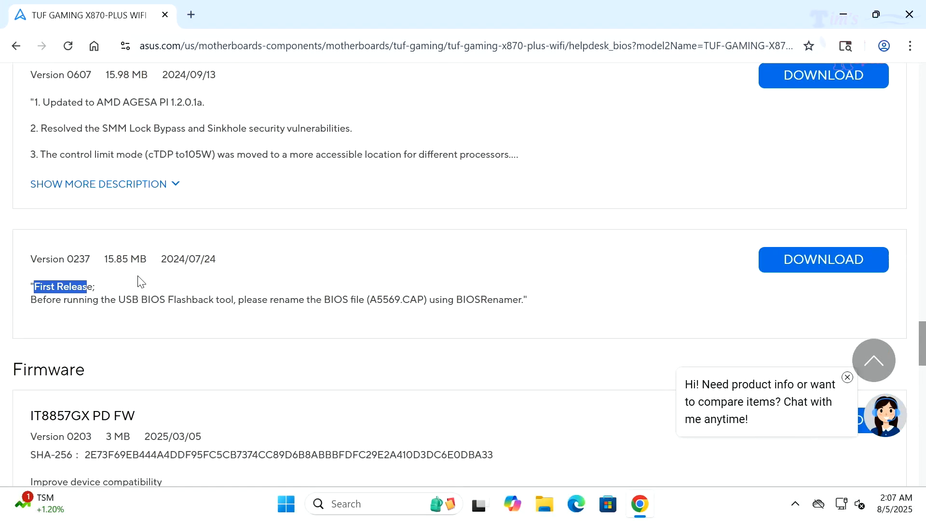
mouse_move(130, 296)
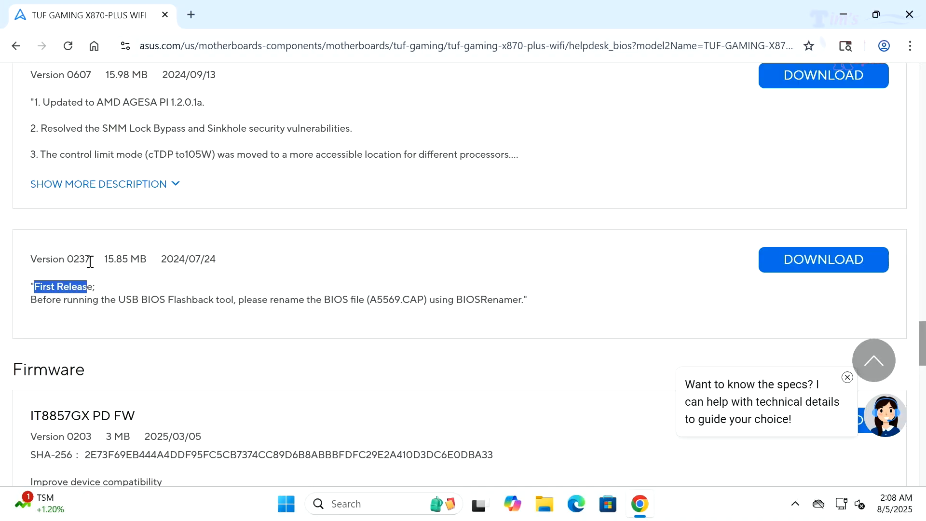
mouse_move(169, 297)
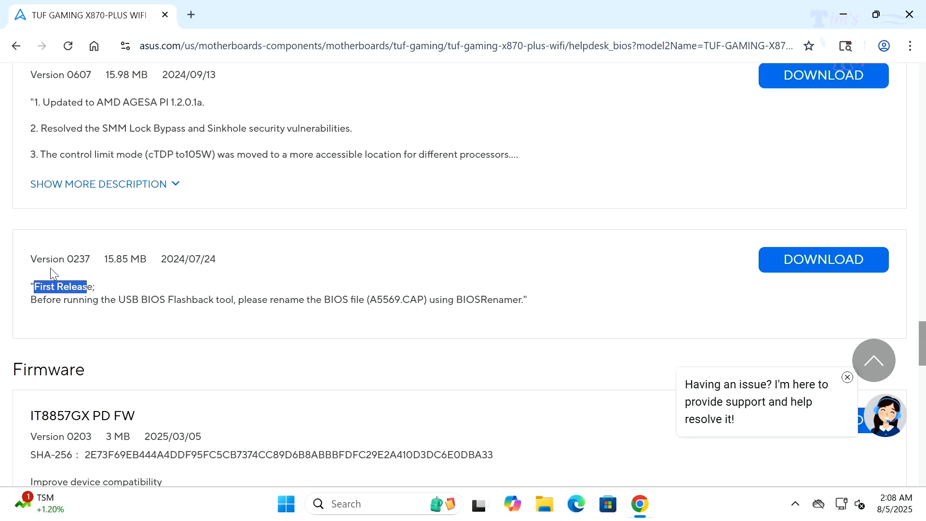
mouse_move(833, 366)
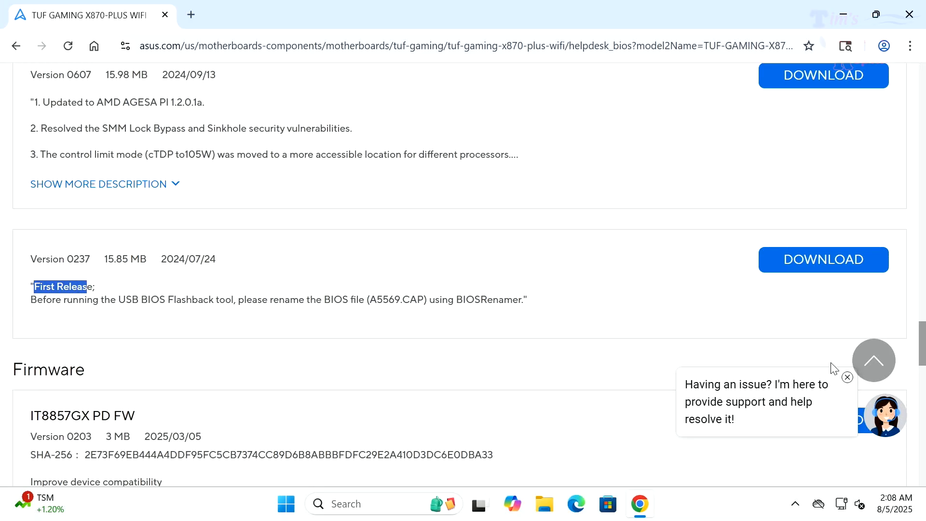
Scroll back up to Version 0830 and highlight its AMD AGESA 1.2.0.2b update note
click(846, 377)
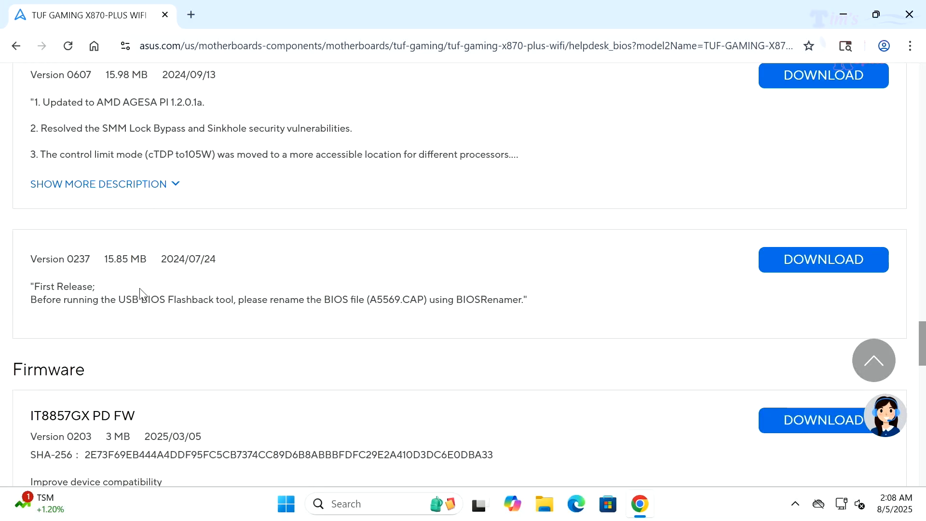
mouse_move(347, 316)
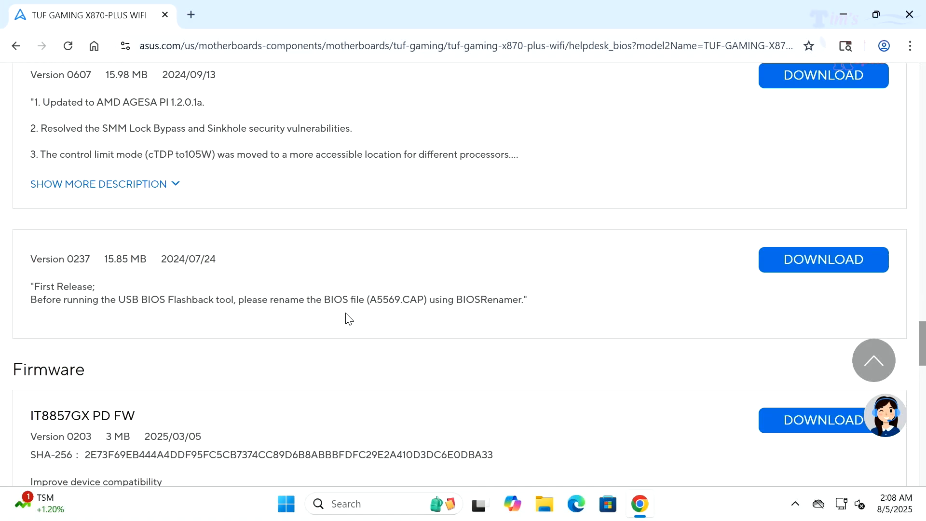
mouse_move(87, 302)
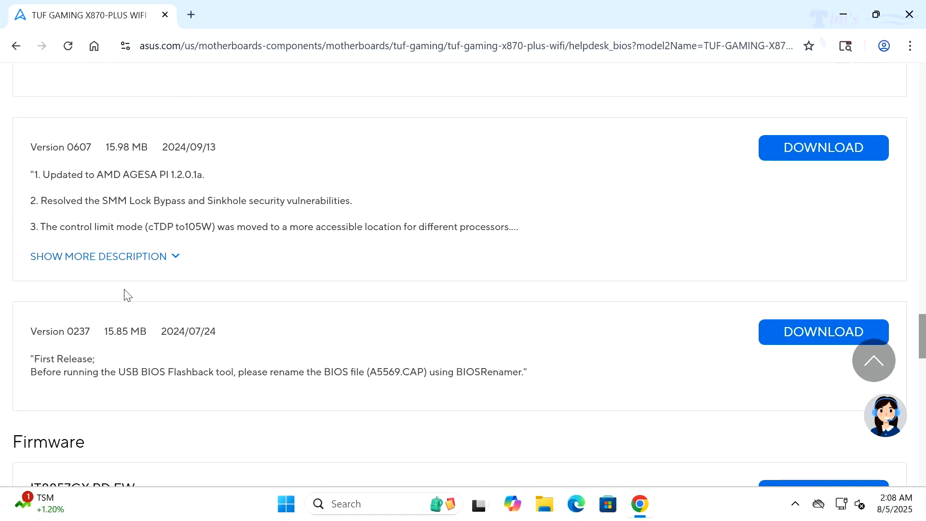
scroll(up, 3)
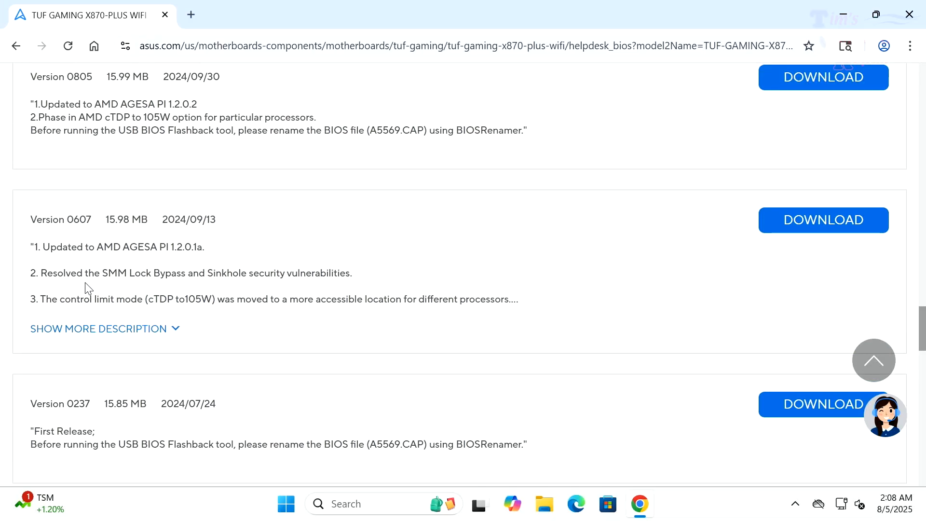
mouse_move(166, 285)
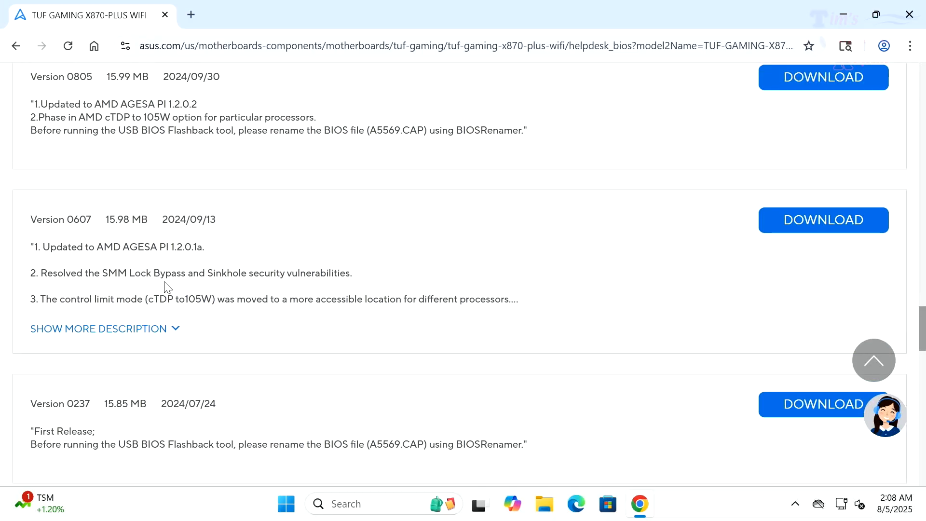
scroll(up, 3)
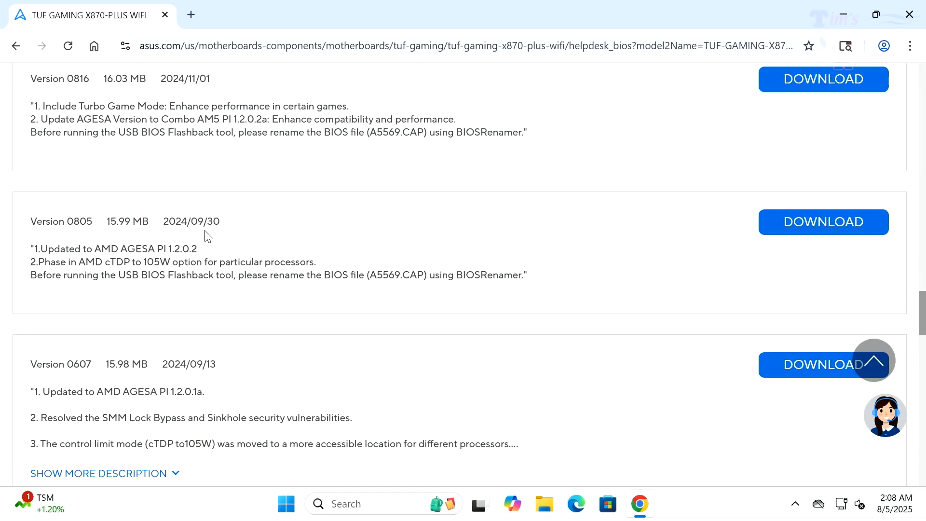
mouse_move(194, 239)
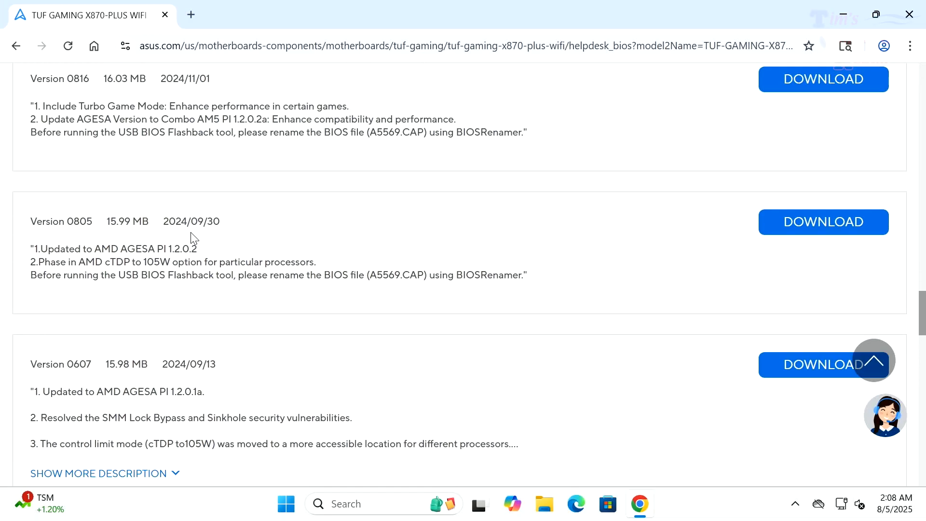
mouse_move(173, 237)
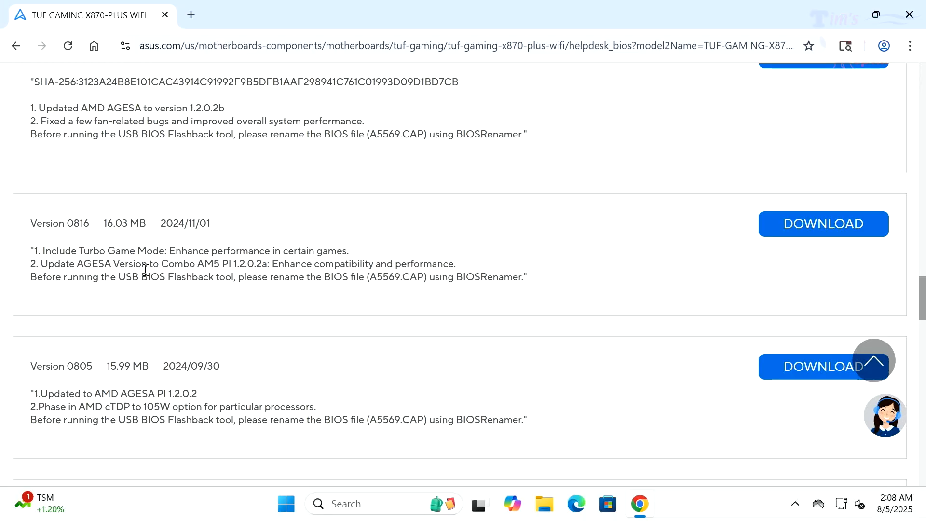
mouse_move(252, 262)
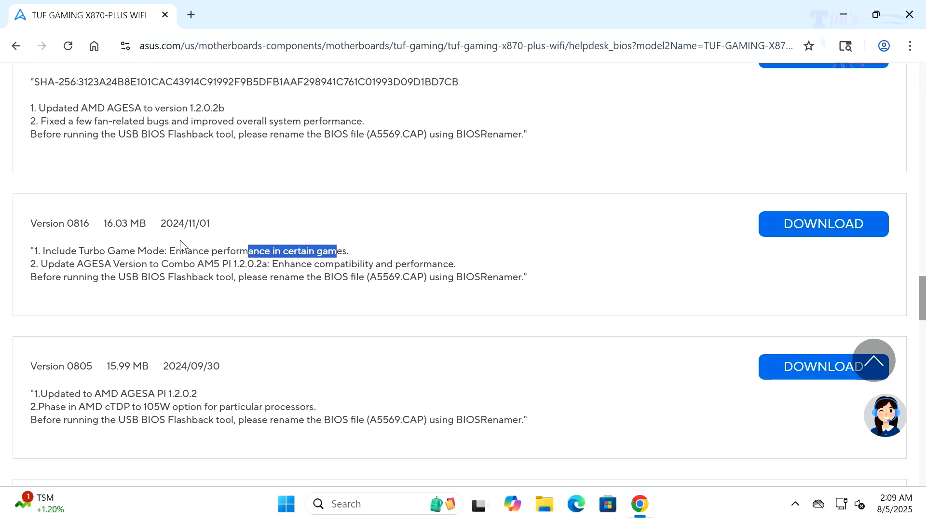
mouse_move(192, 241)
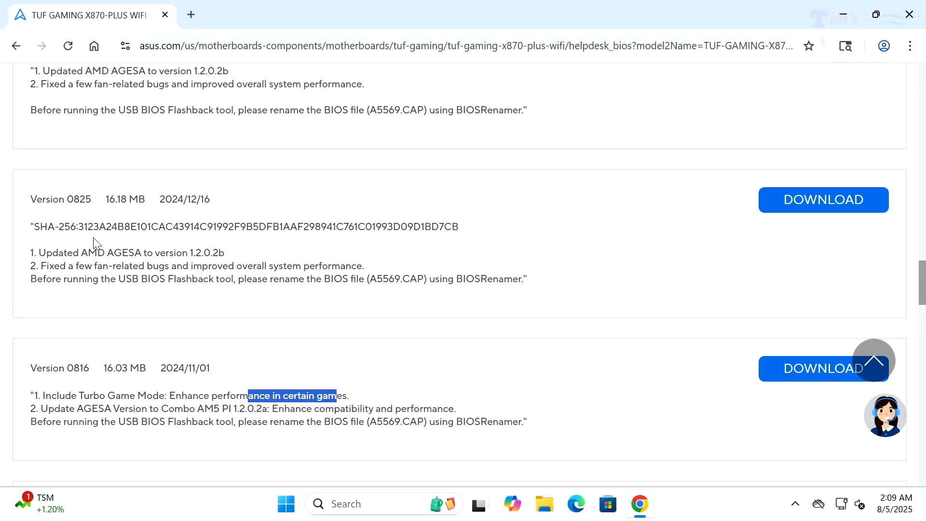
mouse_move(98, 270)
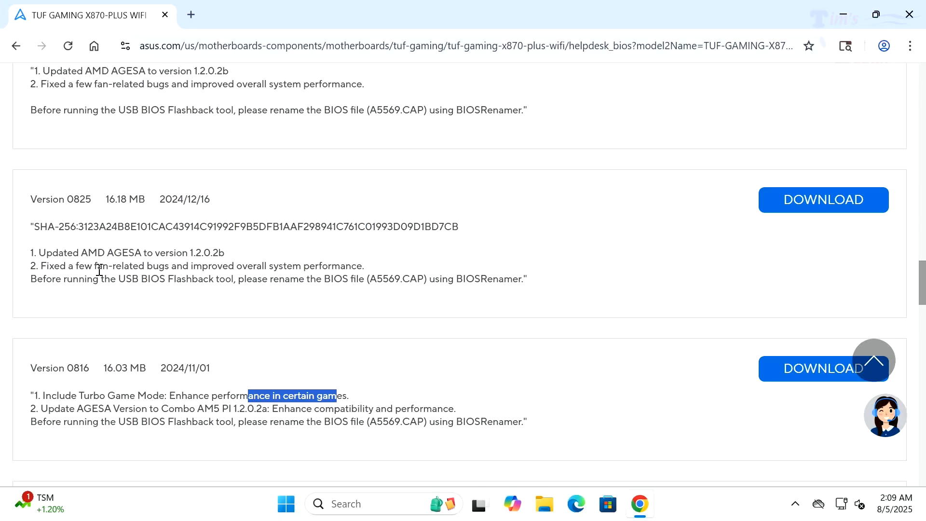
mouse_move(85, 259)
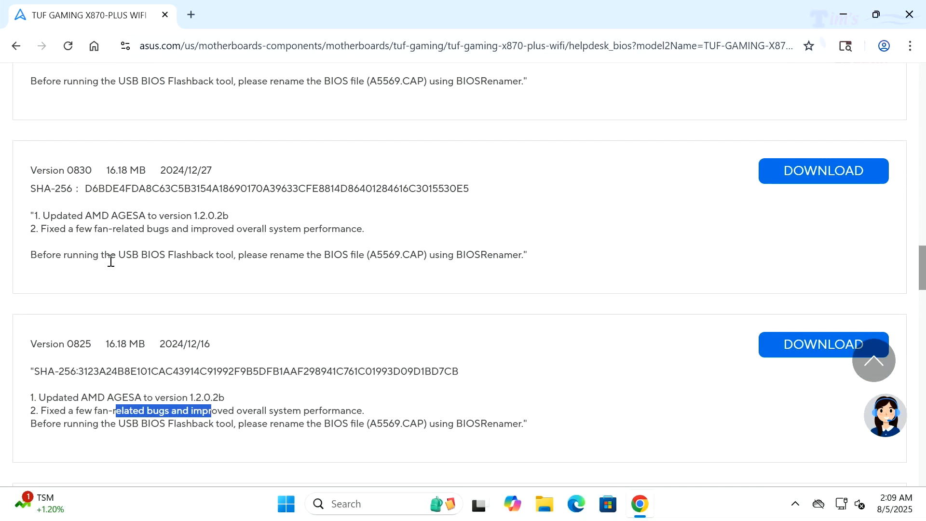
mouse_move(88, 224)
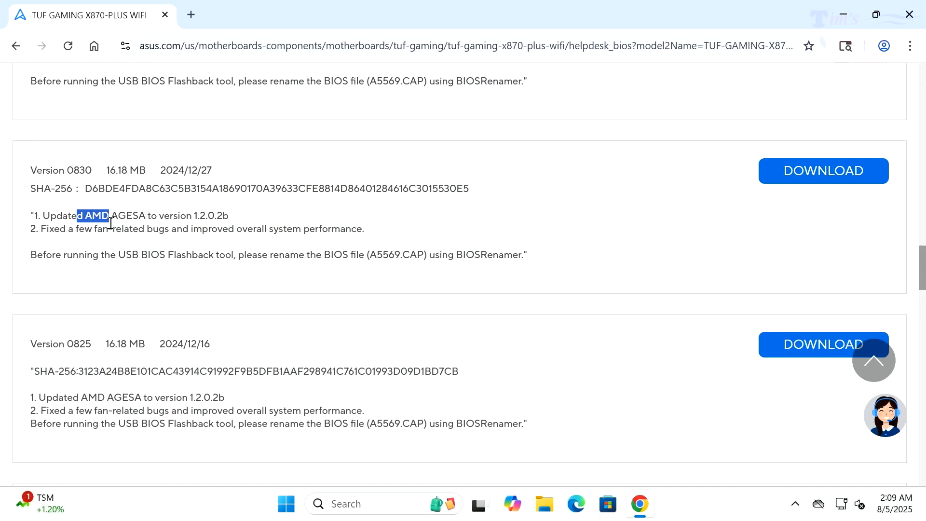
drag(110, 215, 153, 228)
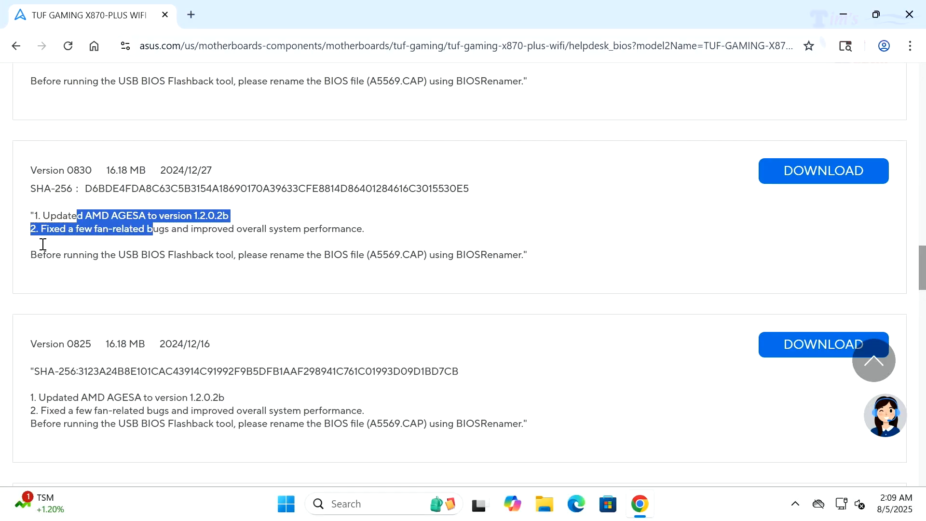
mouse_move(319, 250)
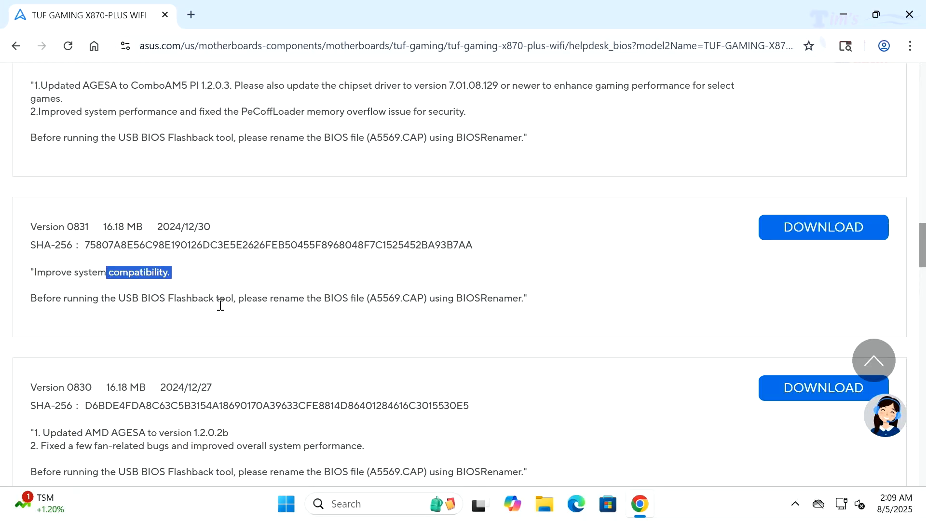
scroll(up, 3)
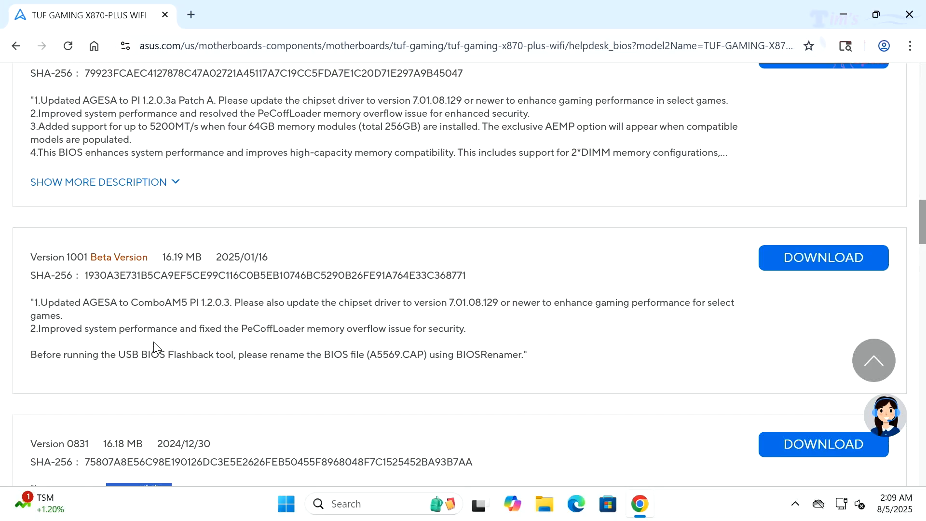
mouse_move(443, 346)
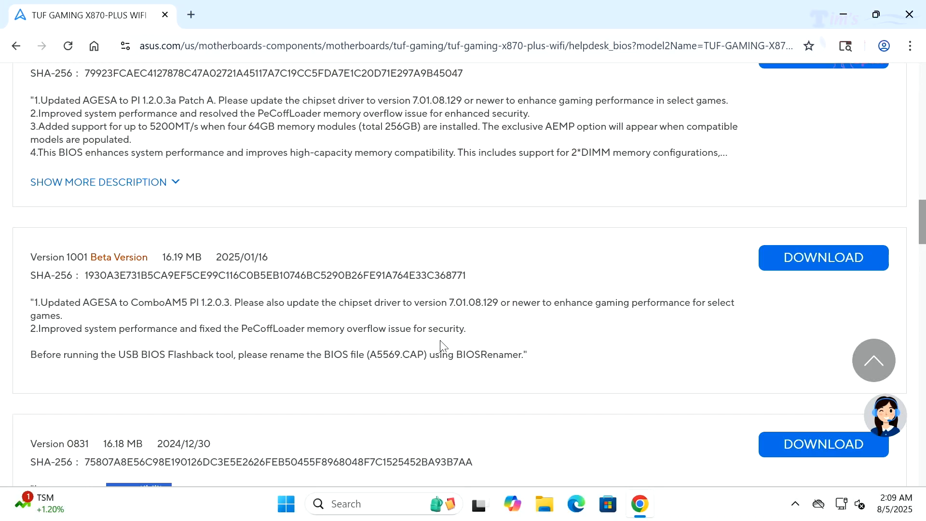
scroll(up, 3)
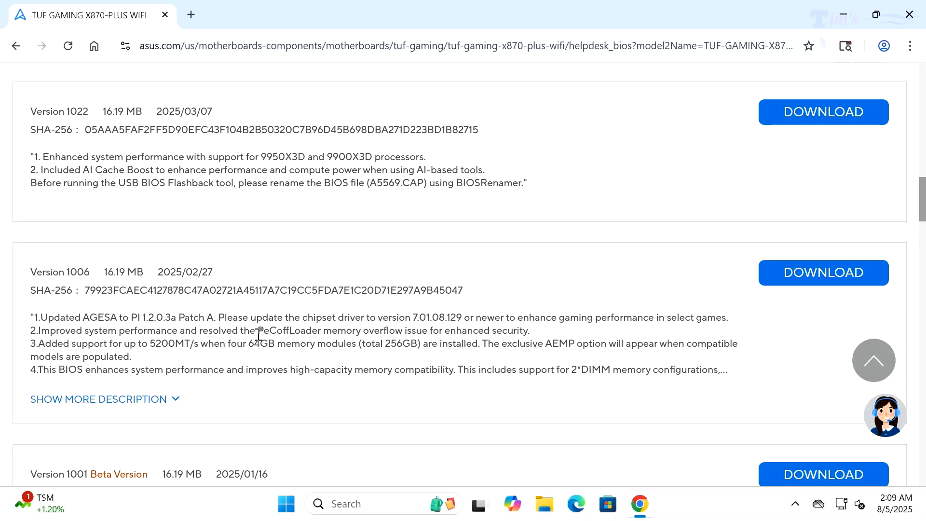
mouse_move(368, 370)
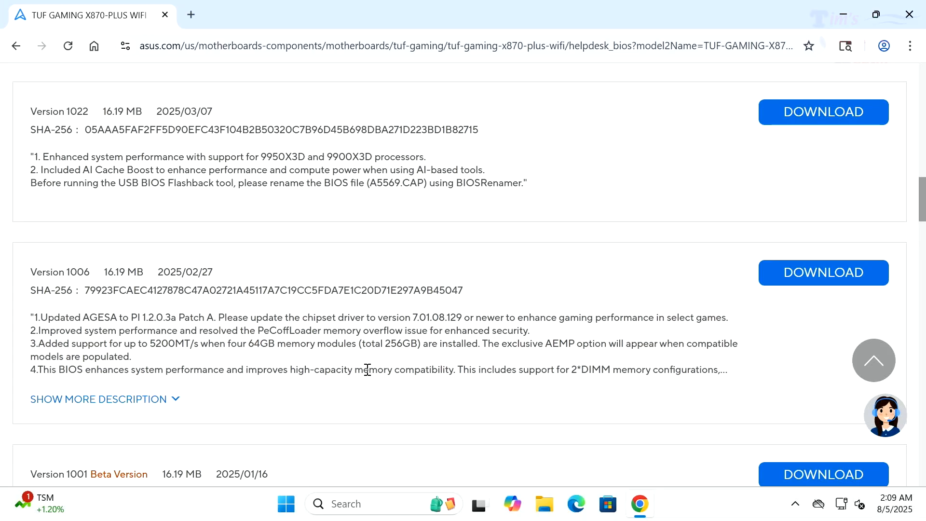
mouse_move(88, 357)
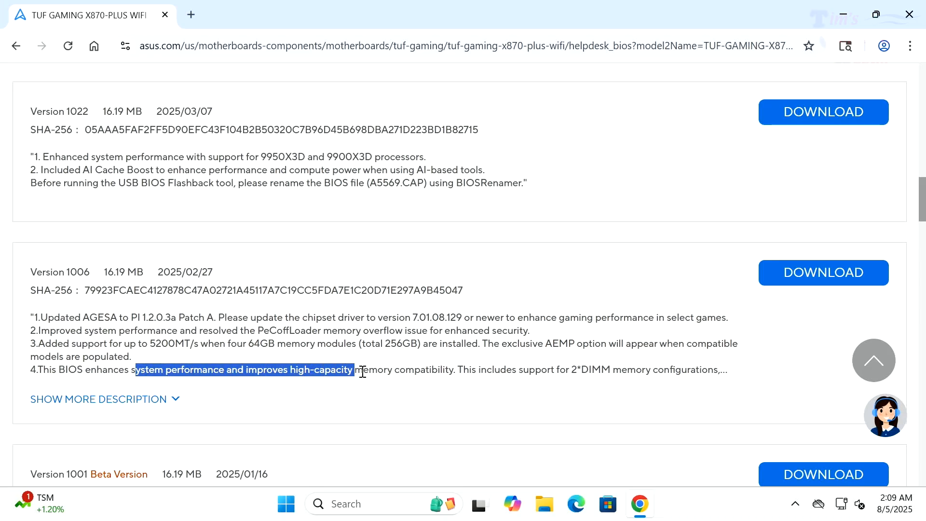
drag(354, 369, 485, 369)
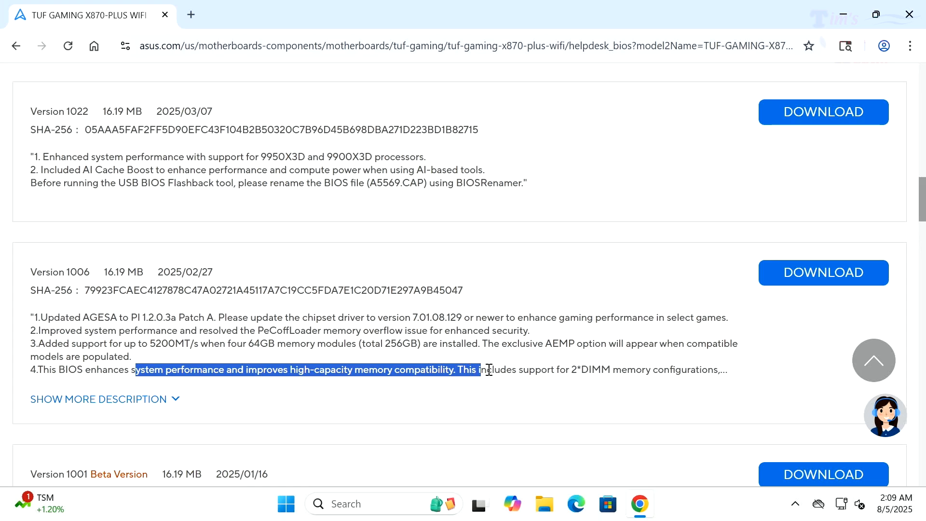
drag(485, 369, 681, 369)
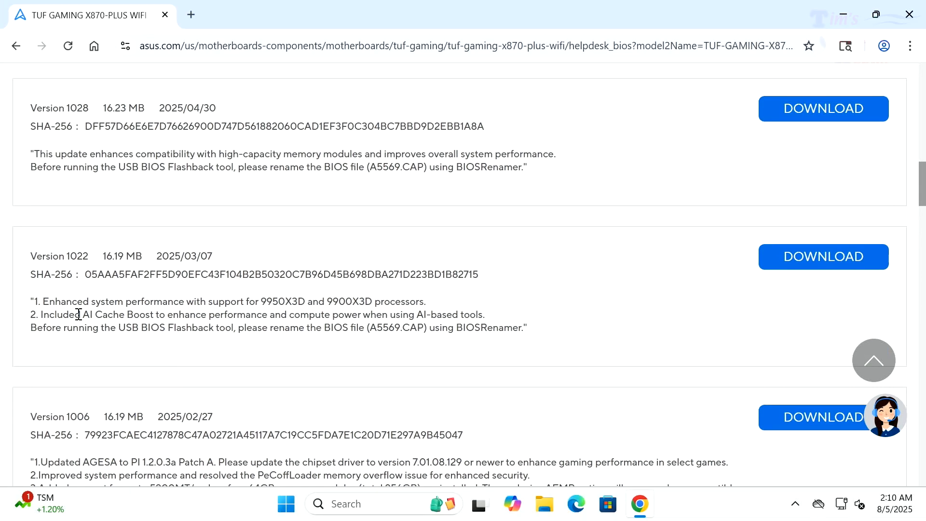
mouse_move(220, 327)
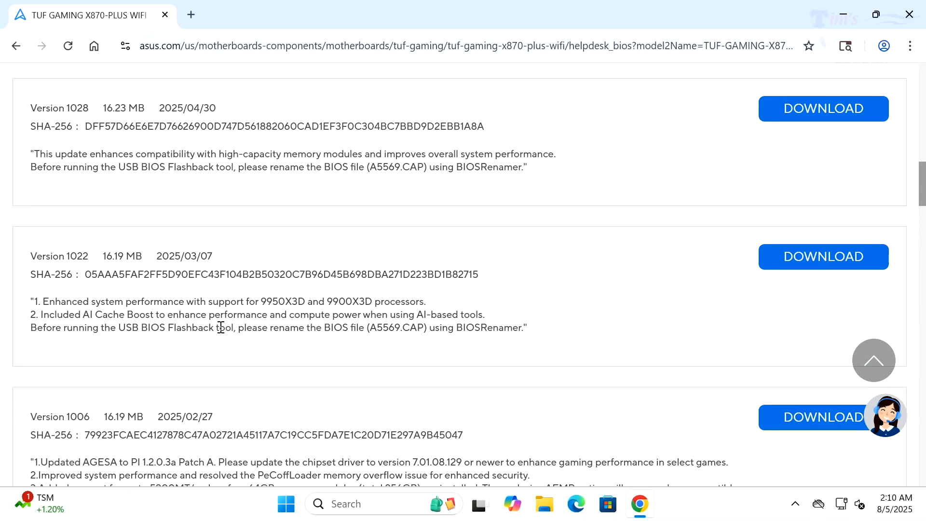
mouse_move(59, 313)
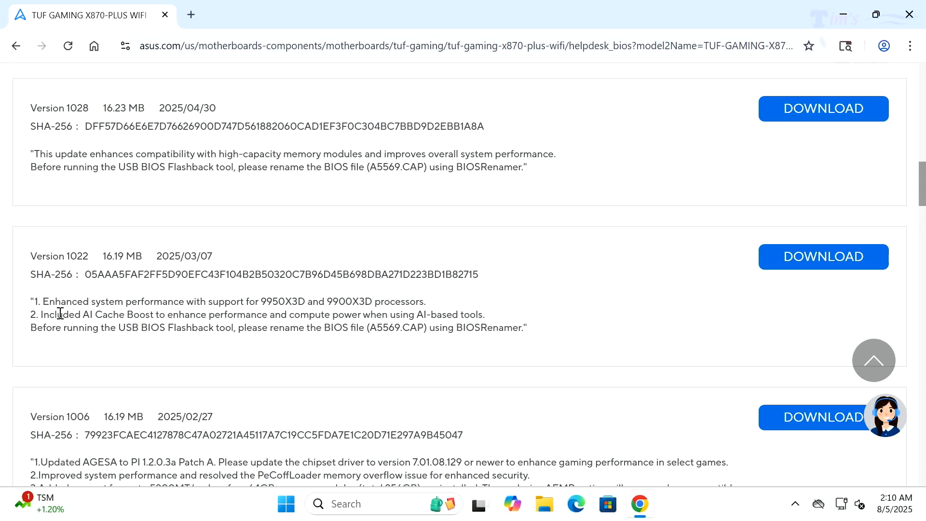
drag(61, 302, 185, 301)
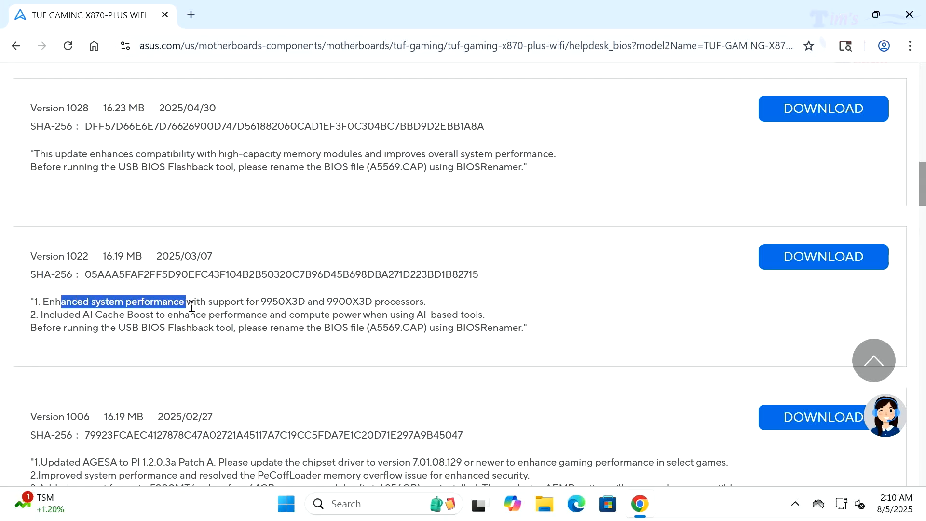
drag(186, 301, 308, 301)
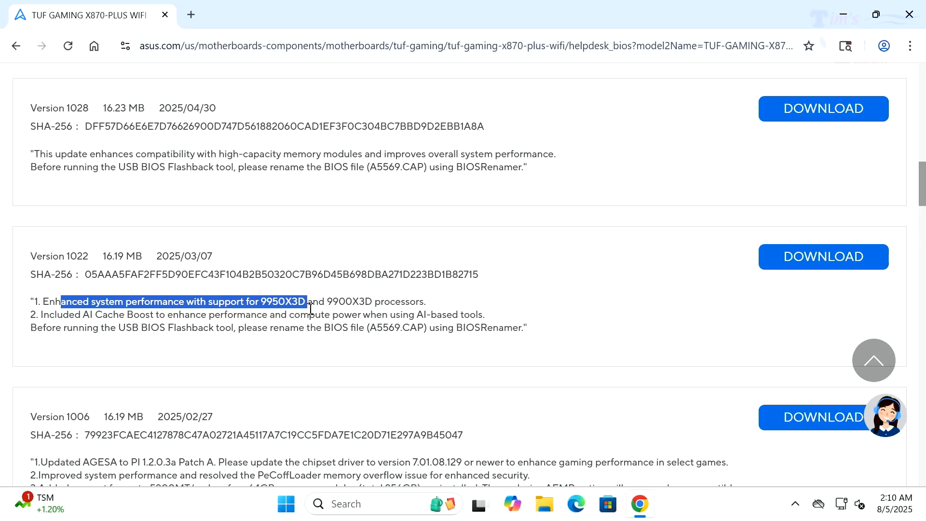
drag(307, 300, 363, 300)
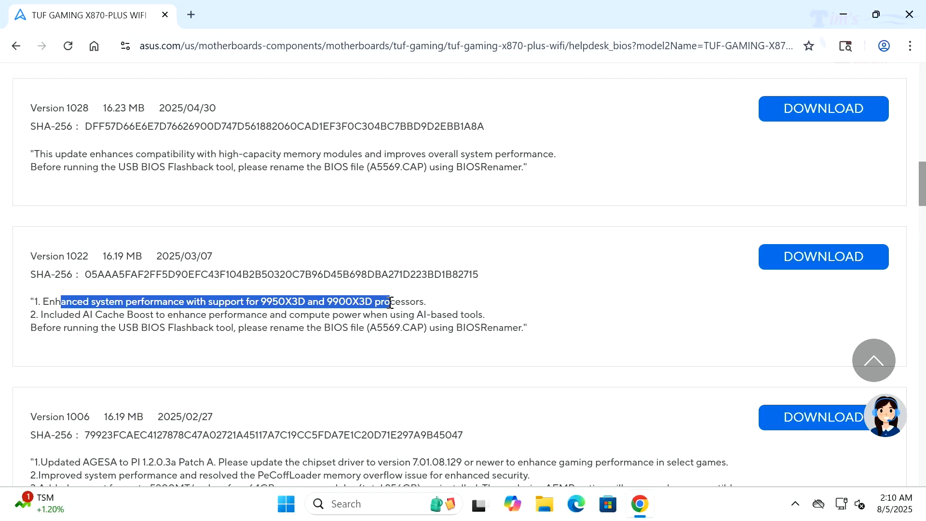
drag(390, 302, 425, 302)
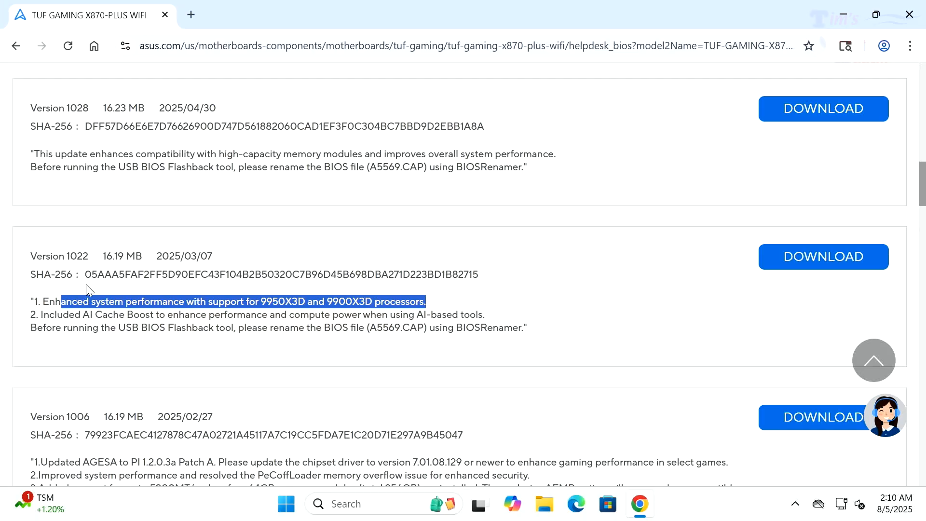
mouse_move(199, 313)
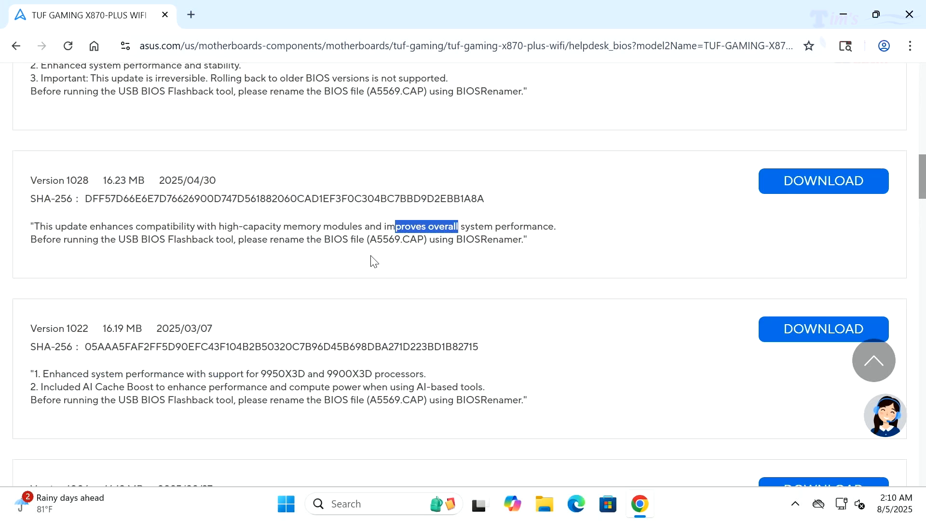
scroll(up, 3)
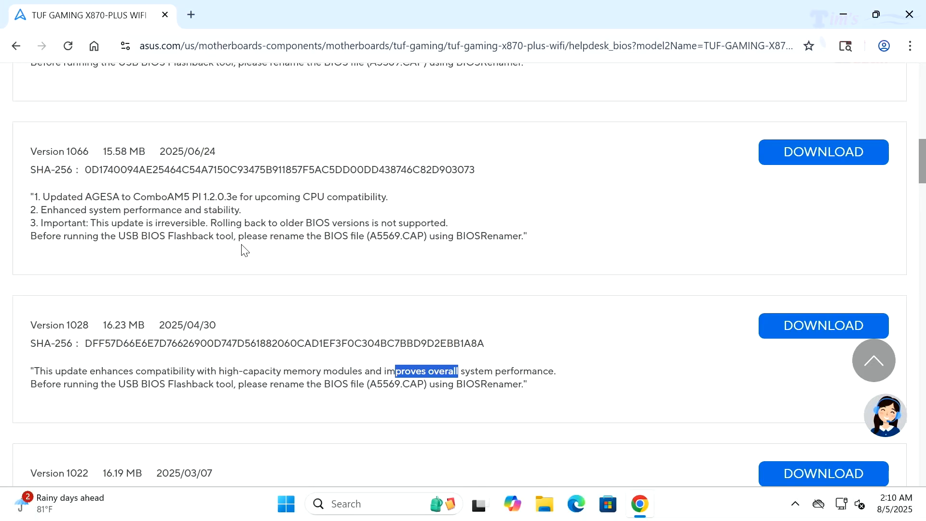
drag(211, 223, 273, 235)
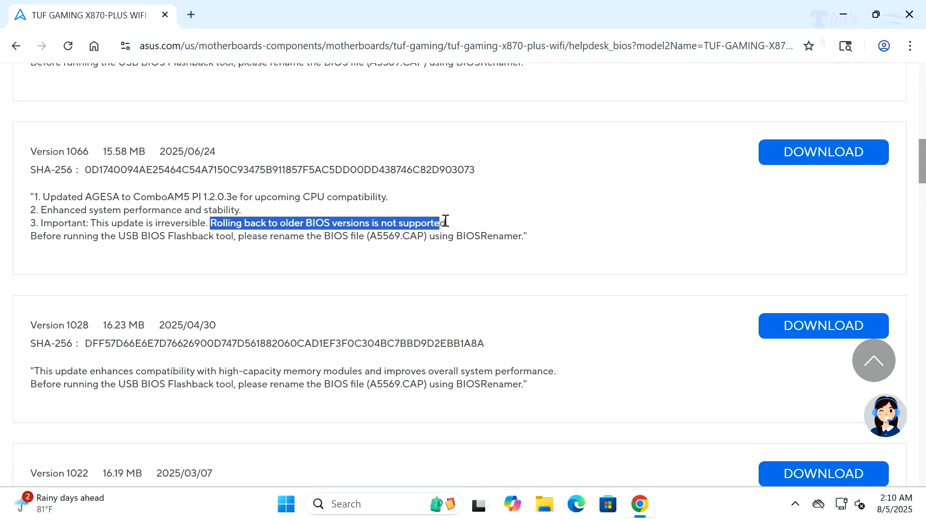
scroll(up, 3)
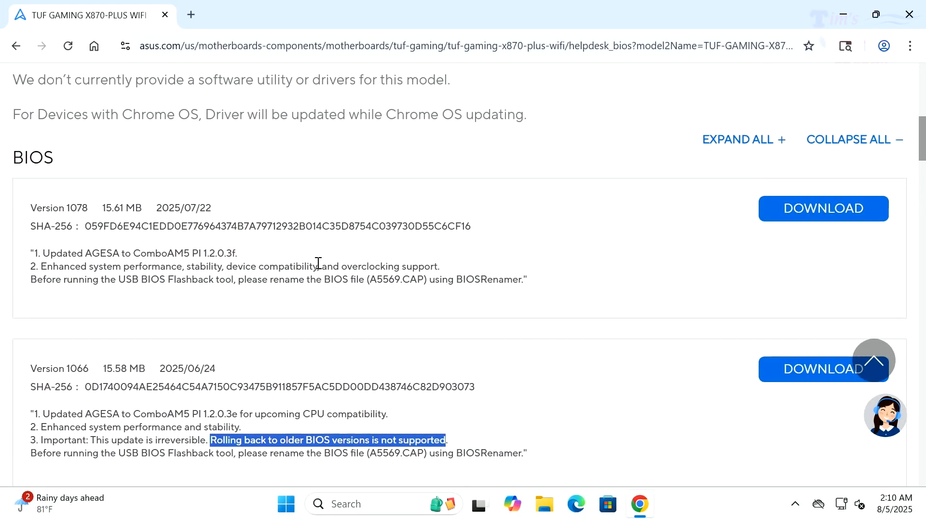
mouse_move(166, 223)
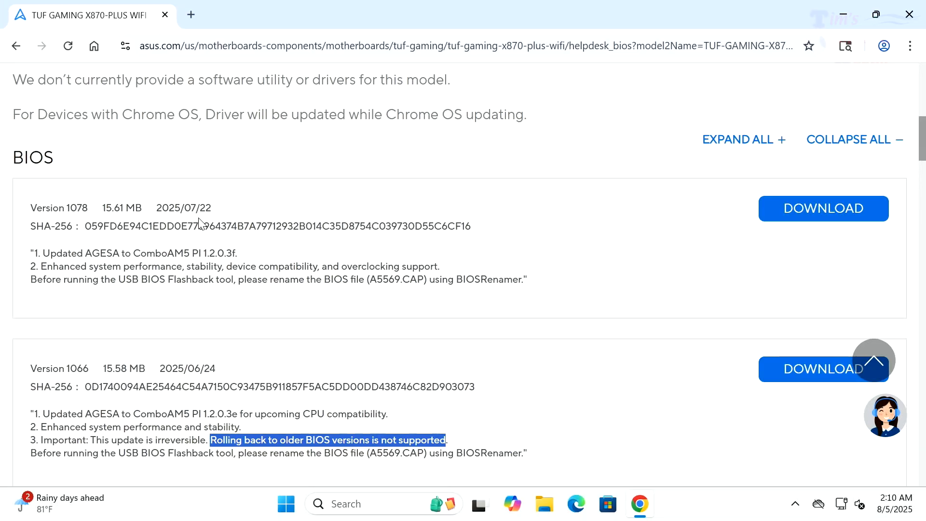
mouse_move(62, 282)
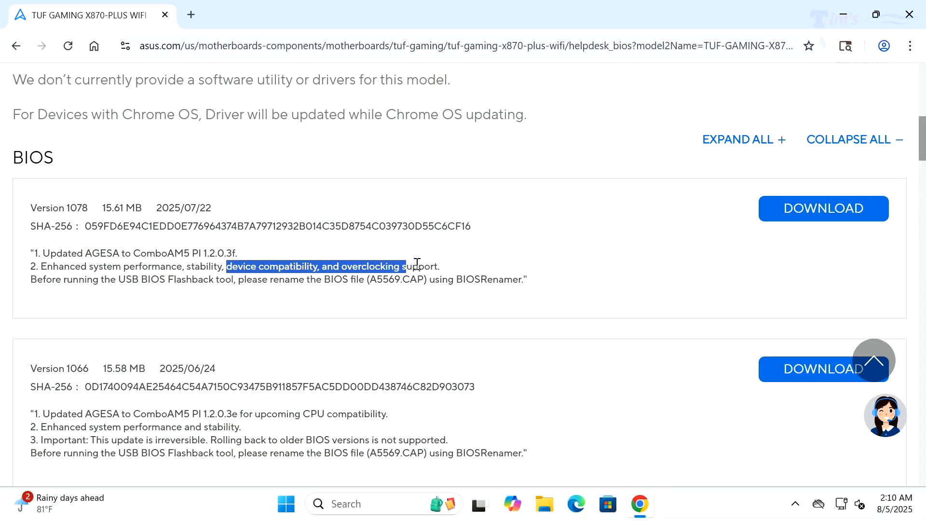
scroll(up, 3)
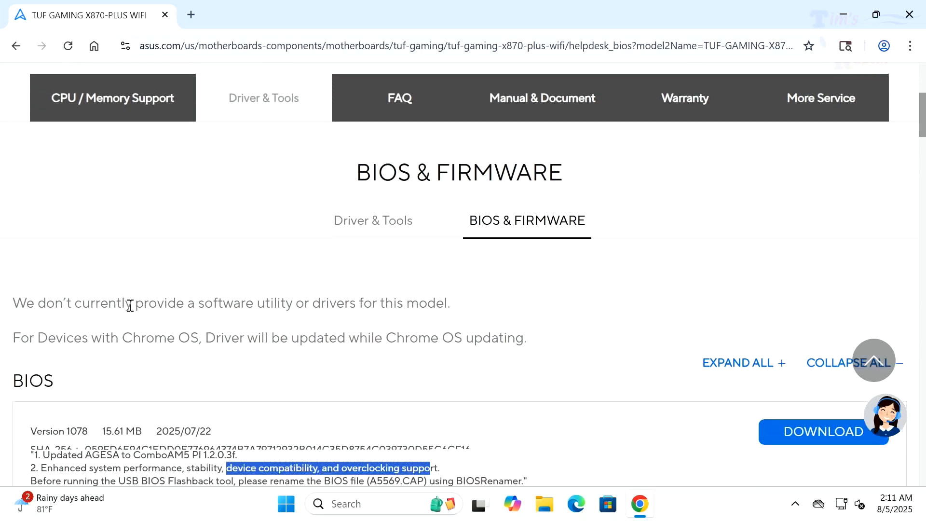
scroll(down, 3)
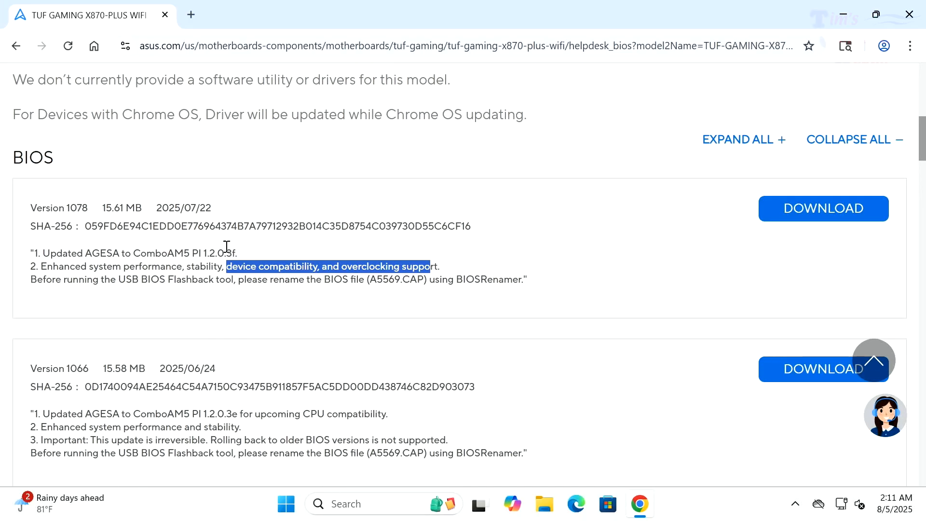
mouse_move(101, 239)
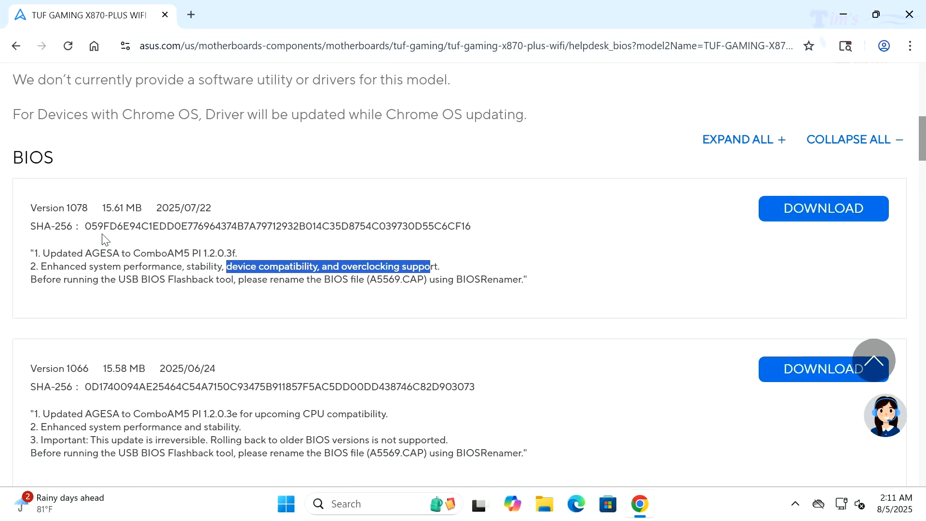
mouse_move(110, 225)
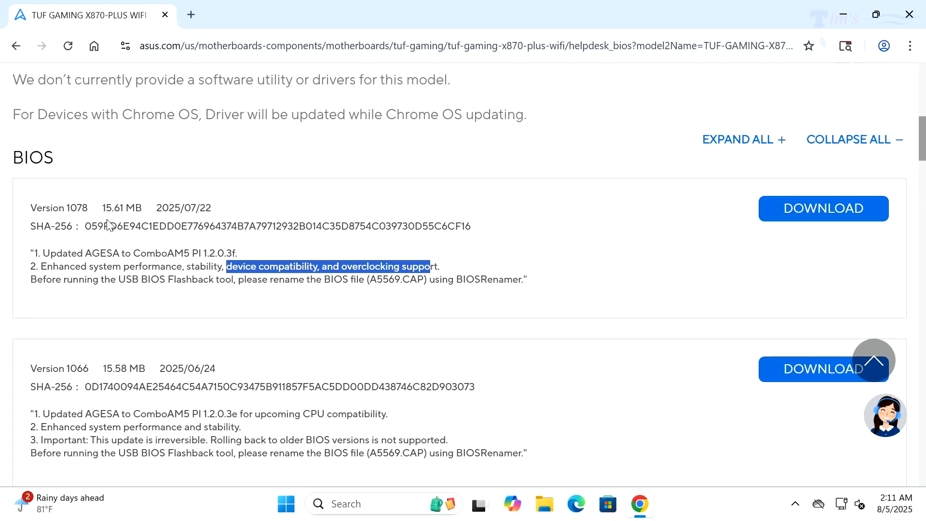
mouse_move(146, 245)
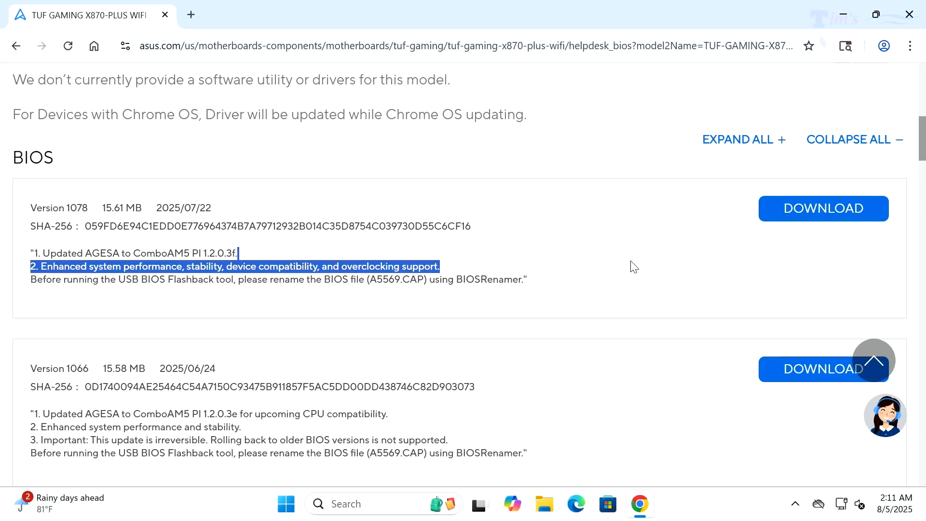
Download the Version 1078 BIOS zip and confirm the 15.6 MB download finished
click(297, 248)
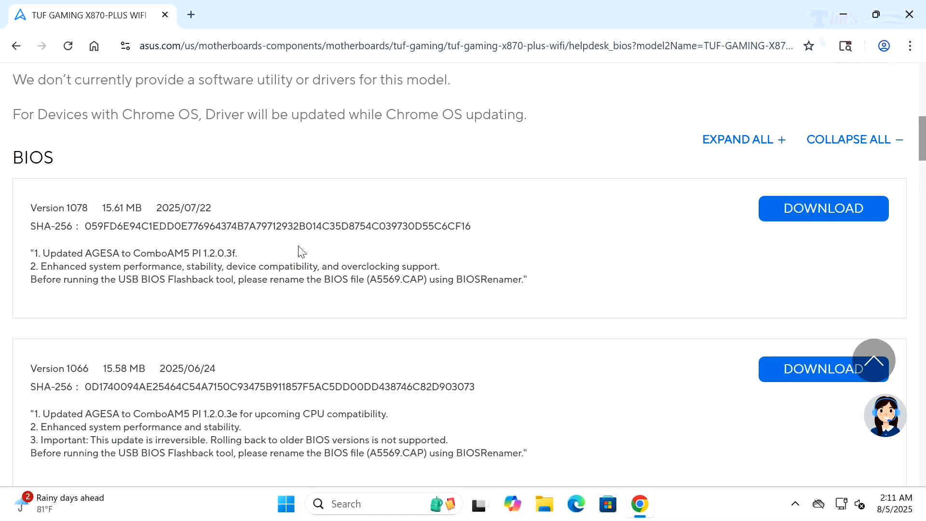
mouse_move(279, 244)
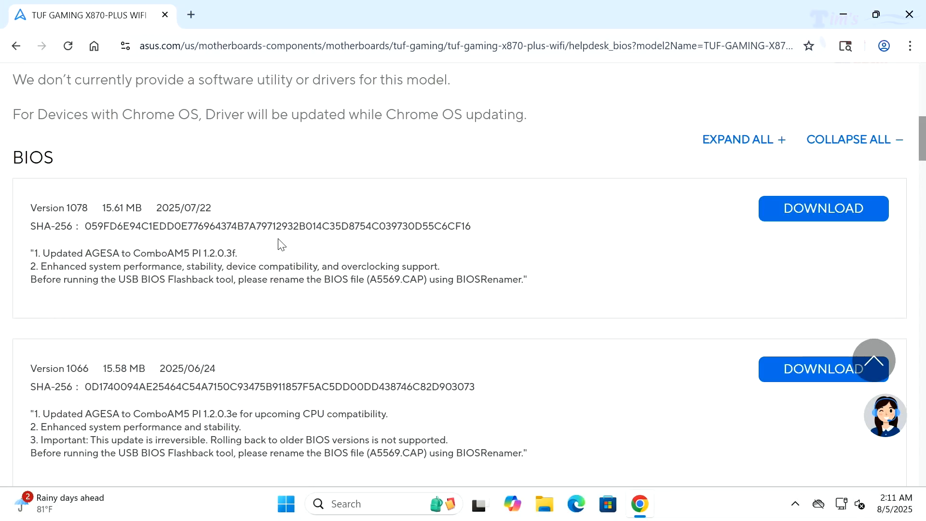
mouse_move(299, 246)
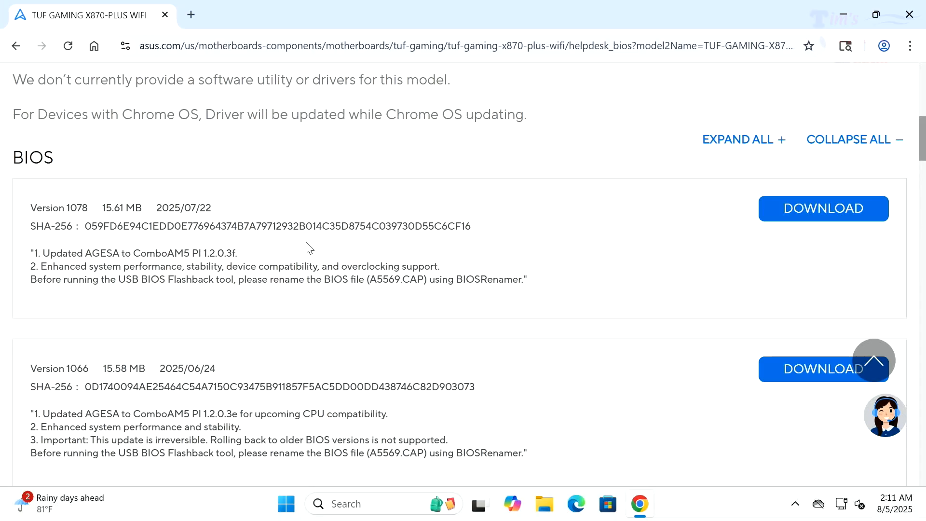
mouse_move(650, 274)
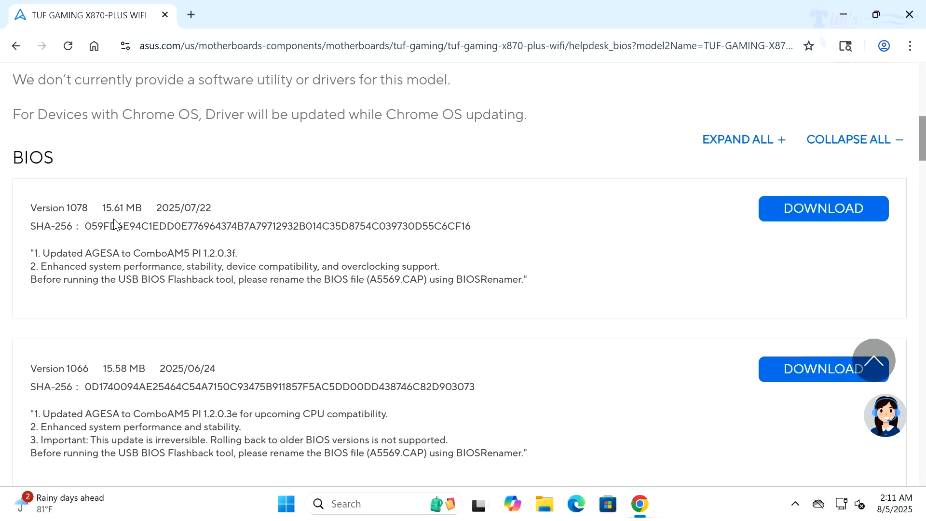
mouse_move(681, 309)
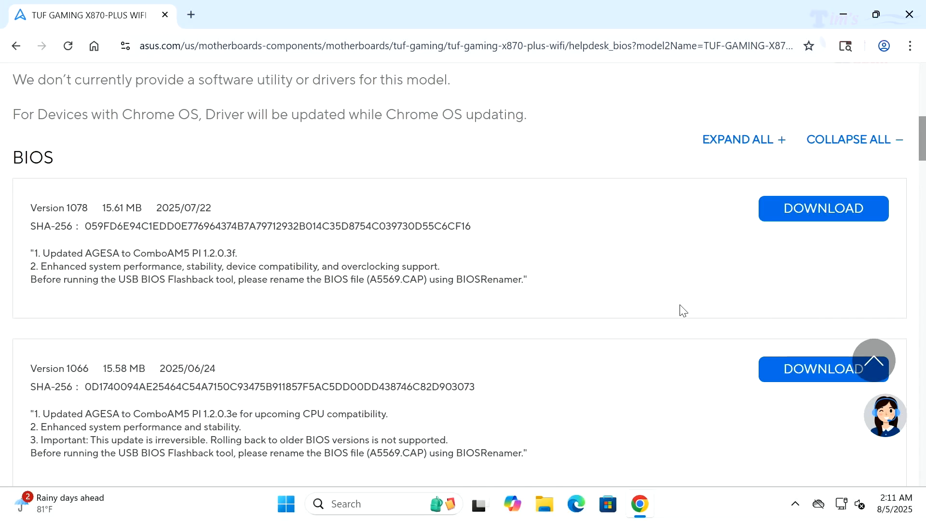
mouse_move(622, 349)
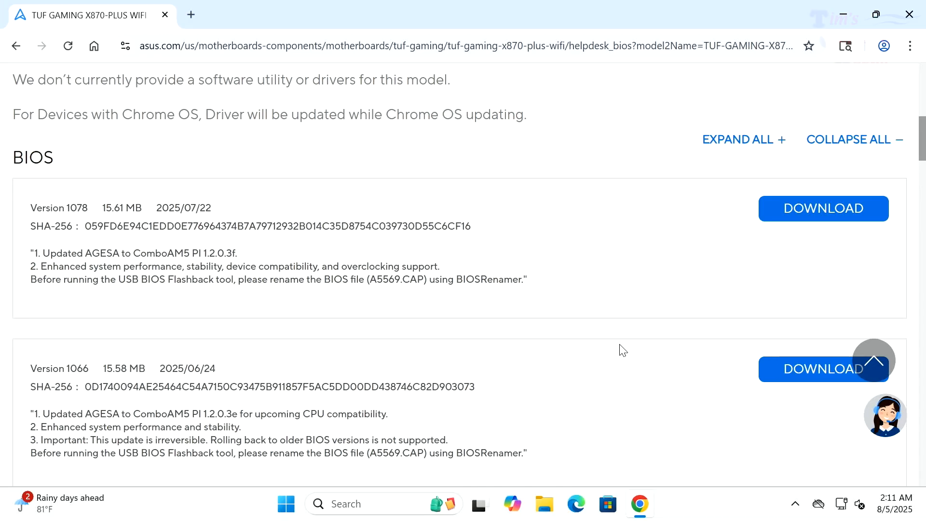
mouse_move(828, 198)
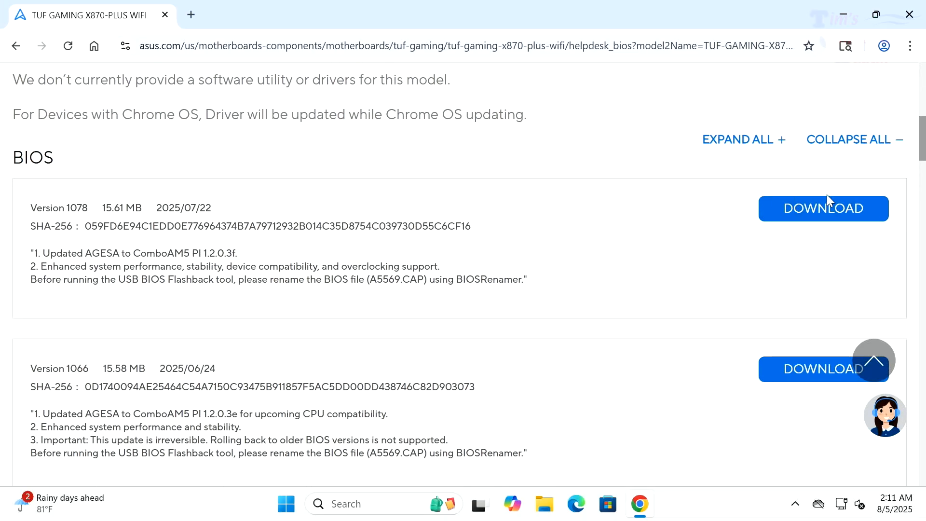
click(823, 208)
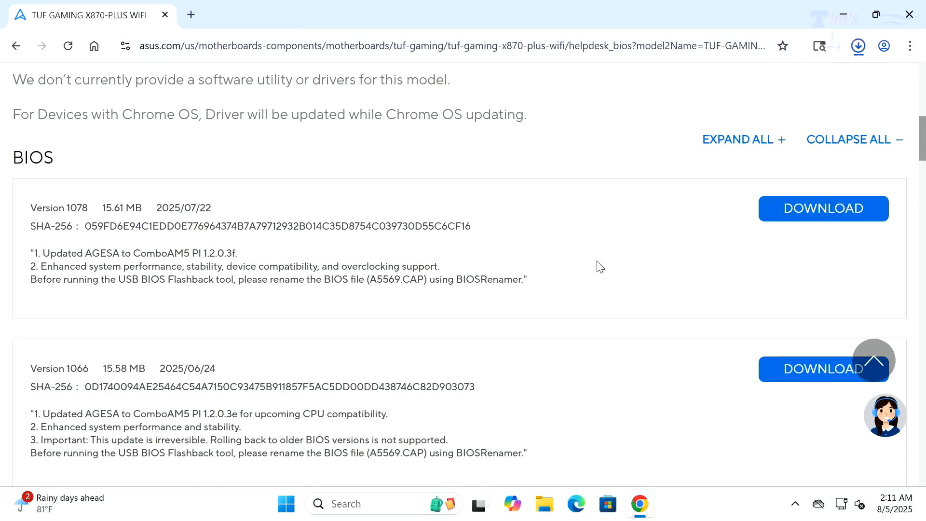
click(824, 209)
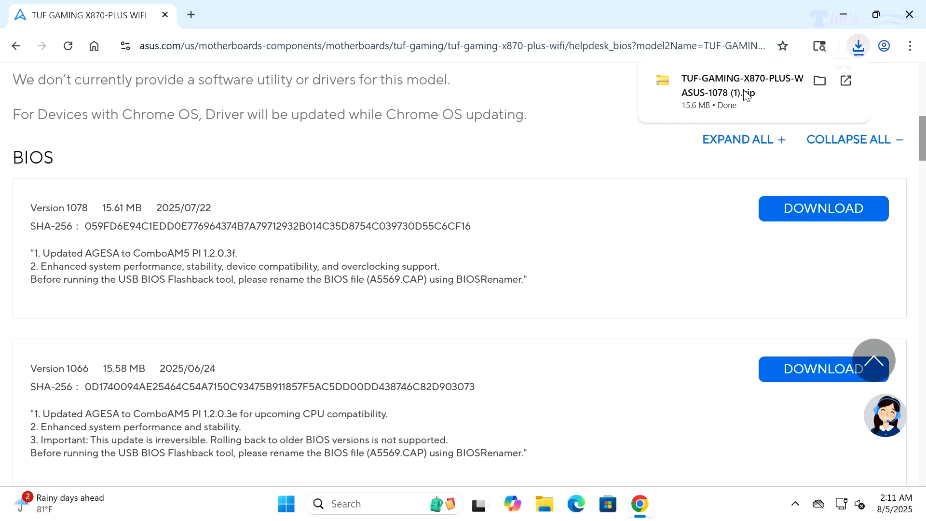
Extract the downloaded 1078 BIOS zip into its default folder with BIOSRenamer and the CAP file
click(819, 81)
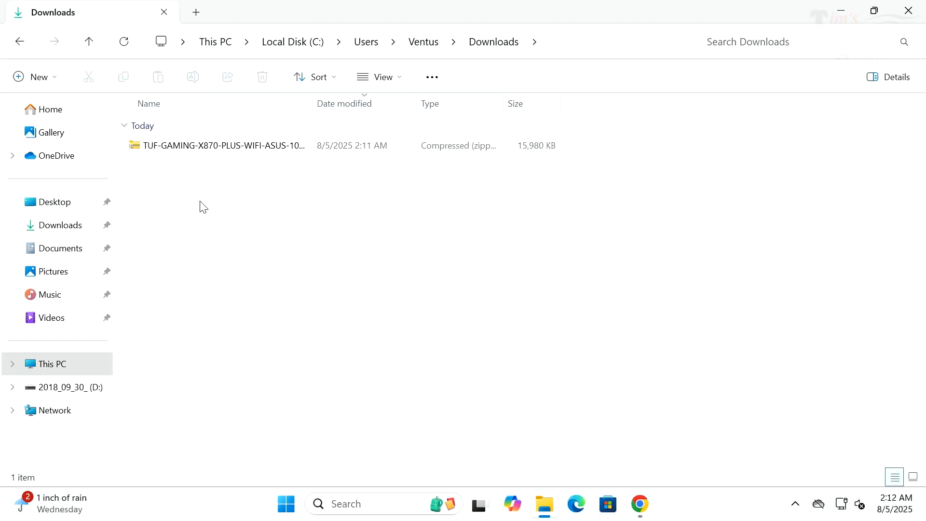
mouse_move(217, 236)
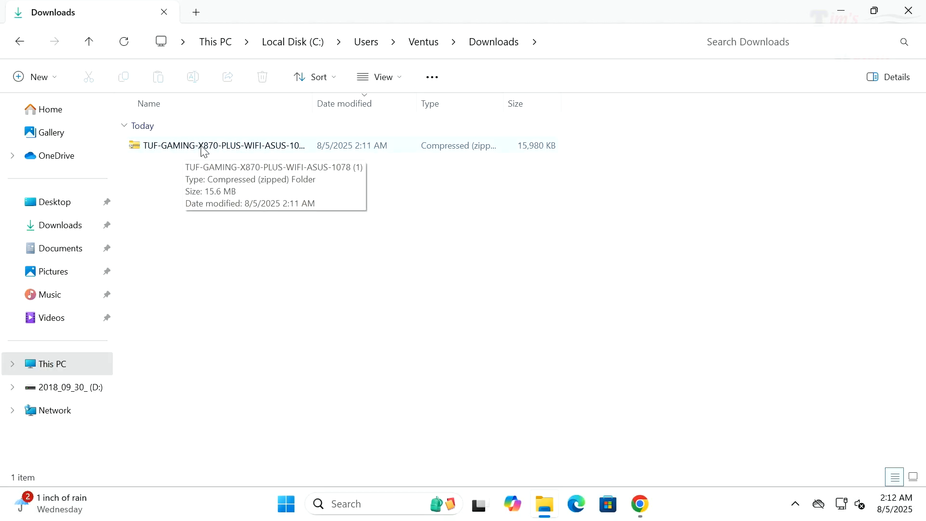
right_click(202, 147)
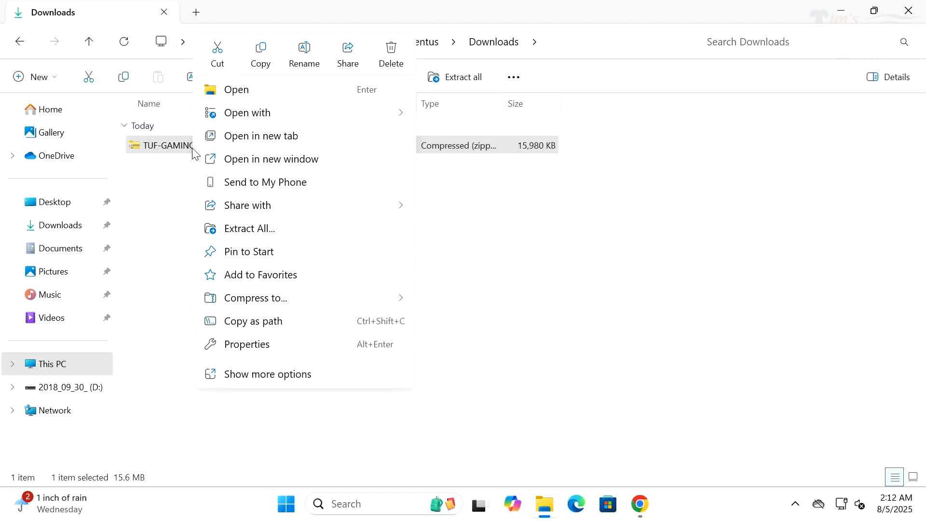
mouse_move(237, 219)
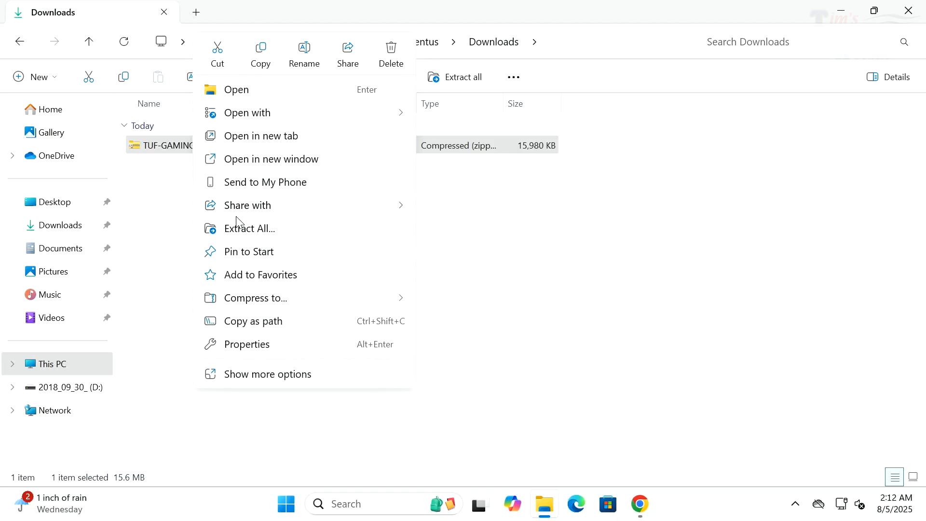
click(250, 229)
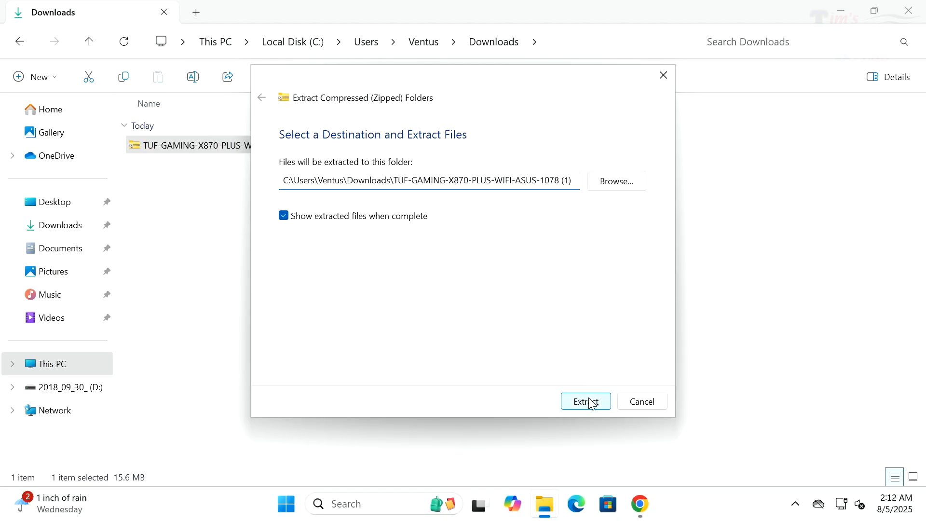
click(586, 401)
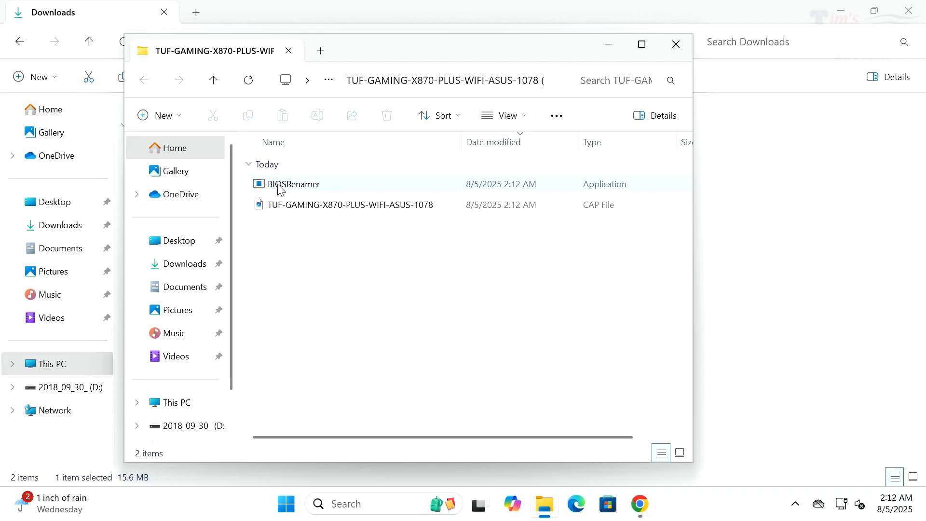
mouse_move(303, 193)
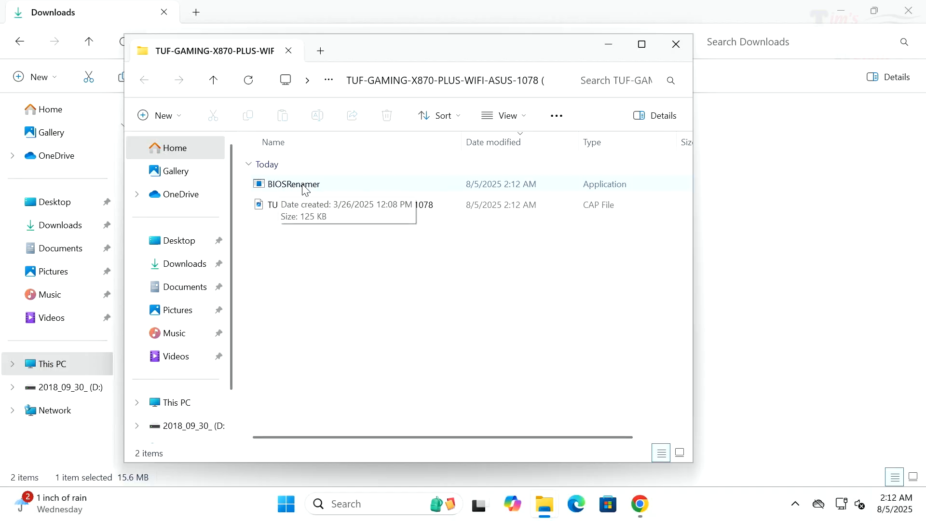
mouse_move(290, 189)
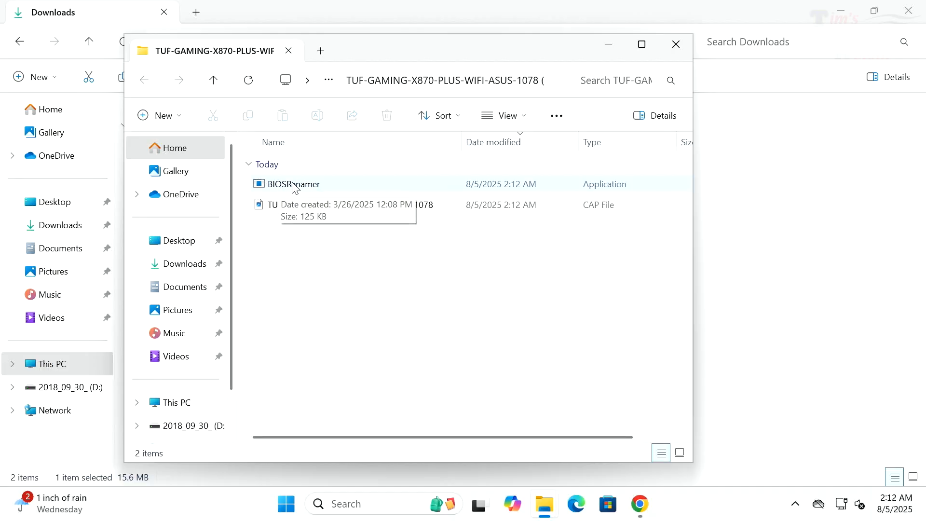
Run BIOSRenamer.exe so the 1078 CAP file becomes A5569.CAP
double_click(286, 184)
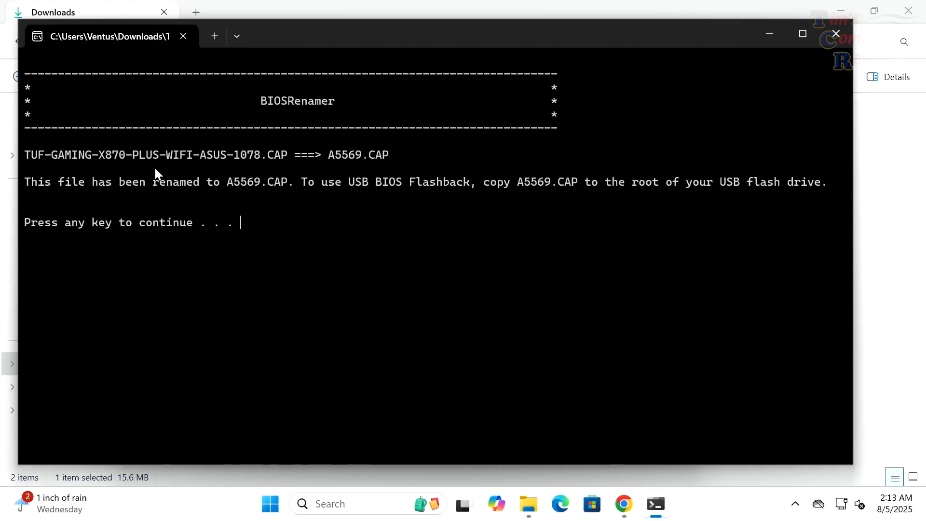
mouse_move(208, 170)
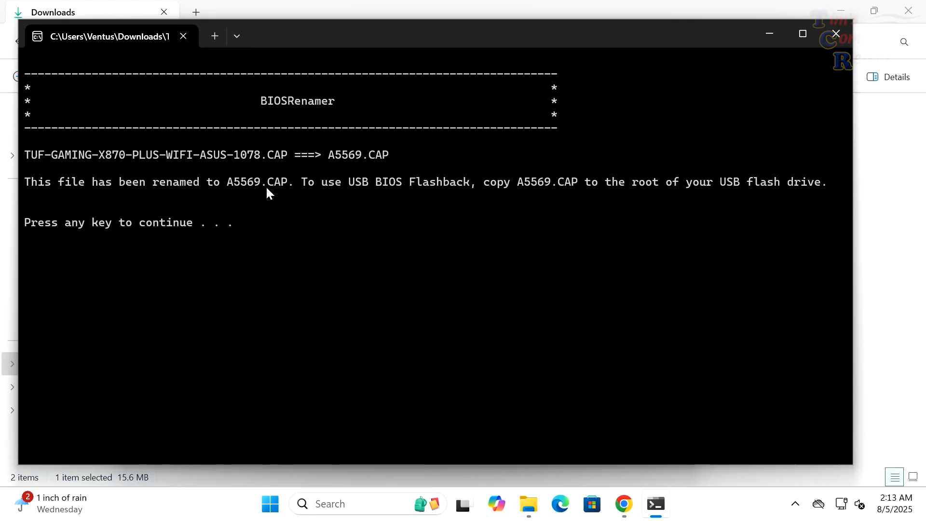
mouse_move(550, 193)
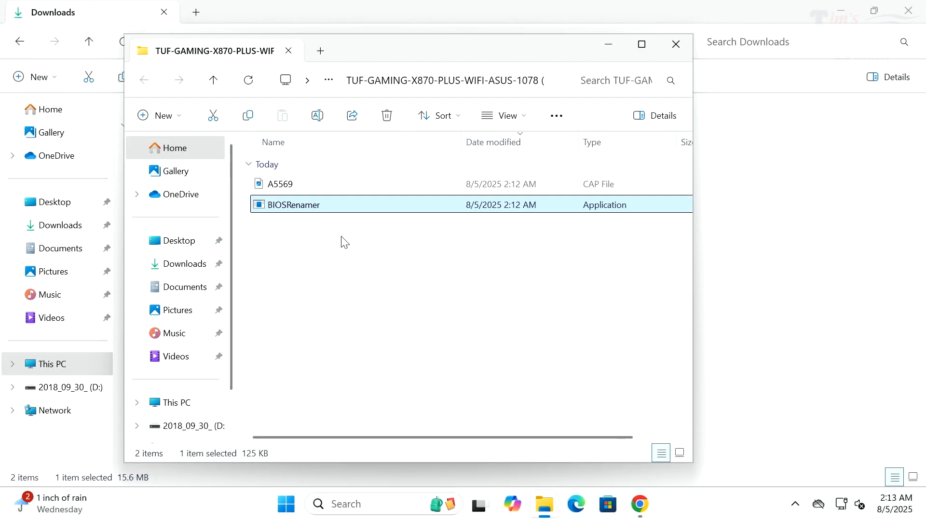
mouse_move(301, 187)
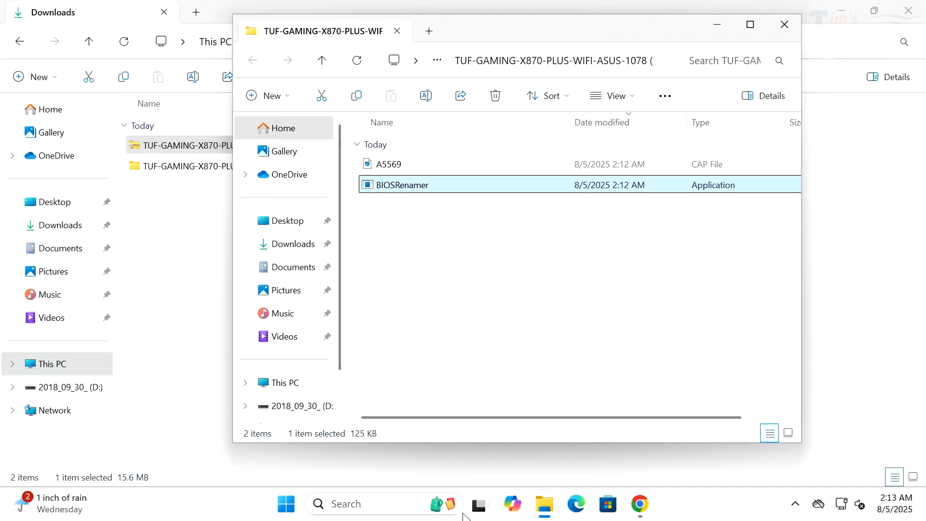
mouse_move(546, 506)
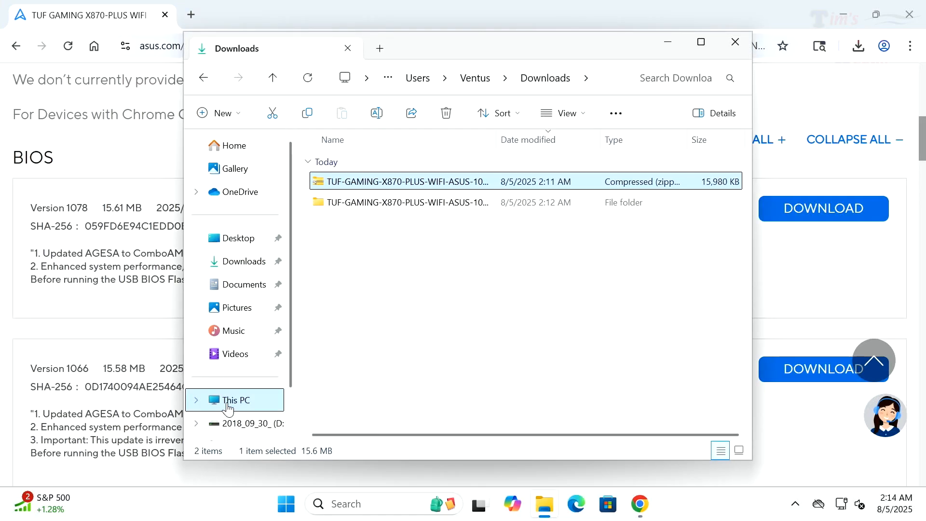
Quick-format the 14.4 GB USB drive D: as FAT32 from This PC
click(235, 399)
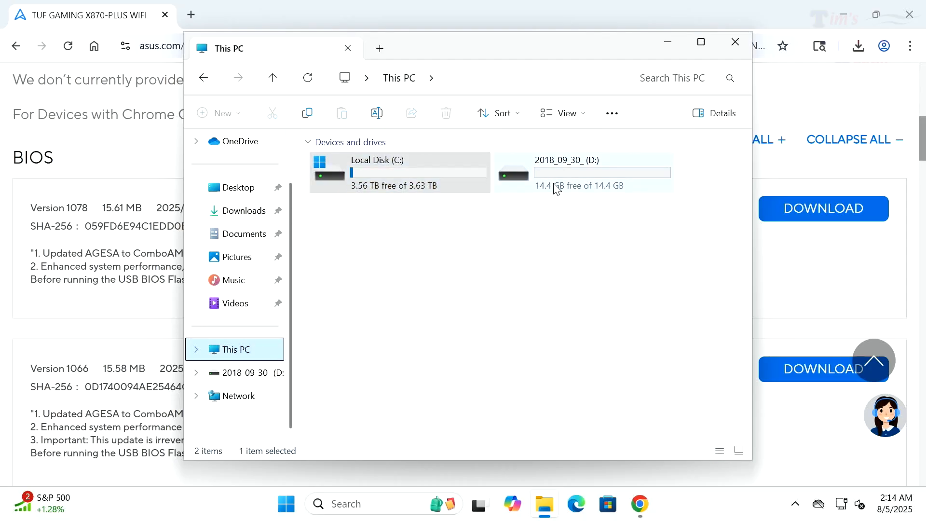
mouse_move(568, 177)
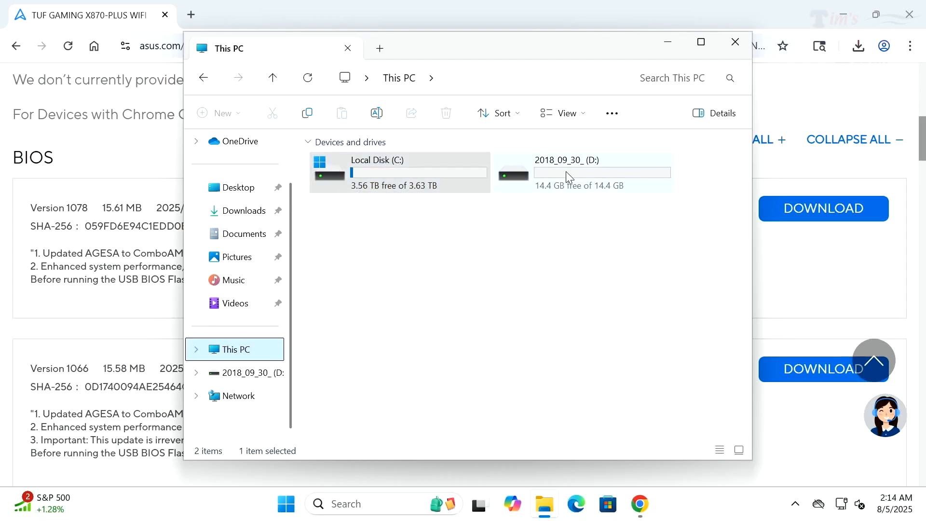
right_click(567, 176)
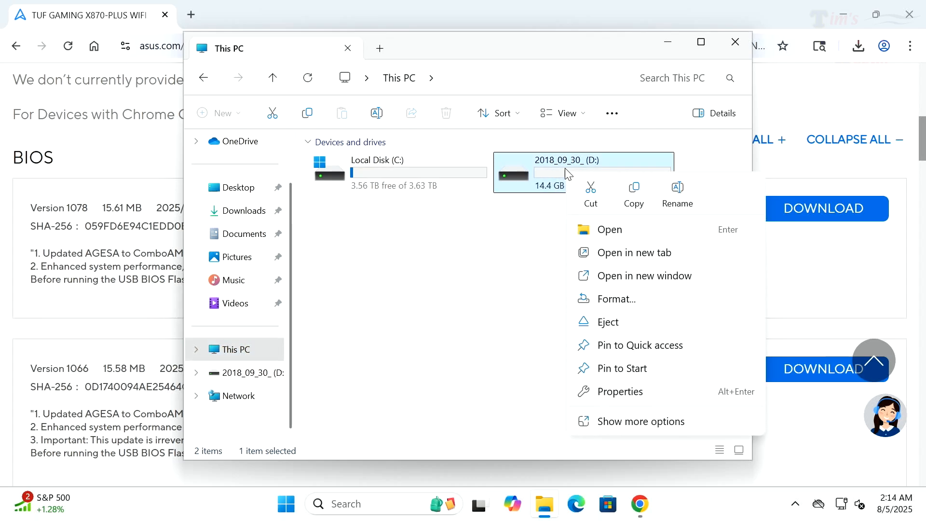
mouse_move(532, 171)
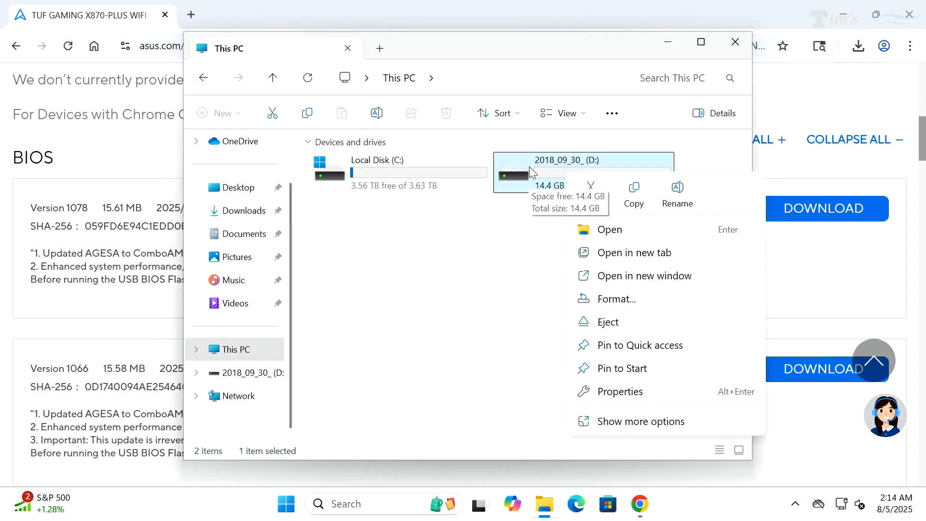
mouse_move(544, 179)
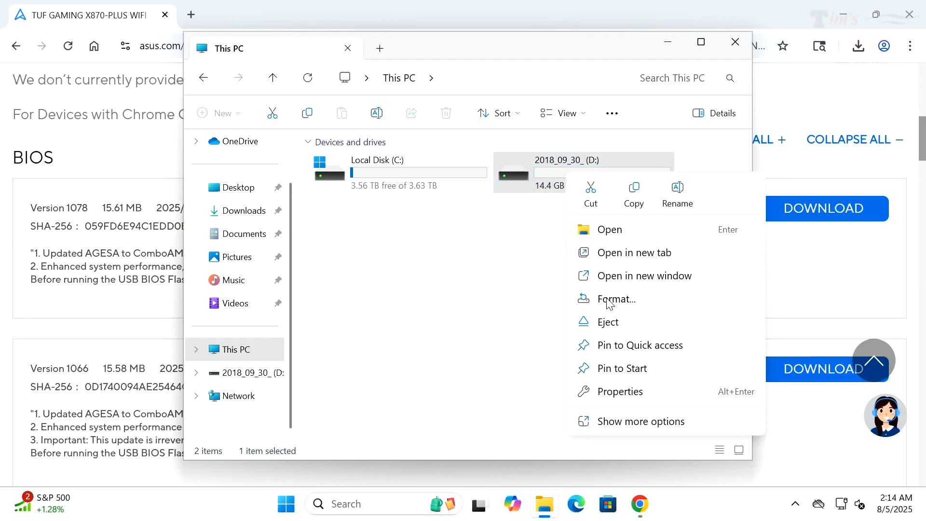
click(615, 299)
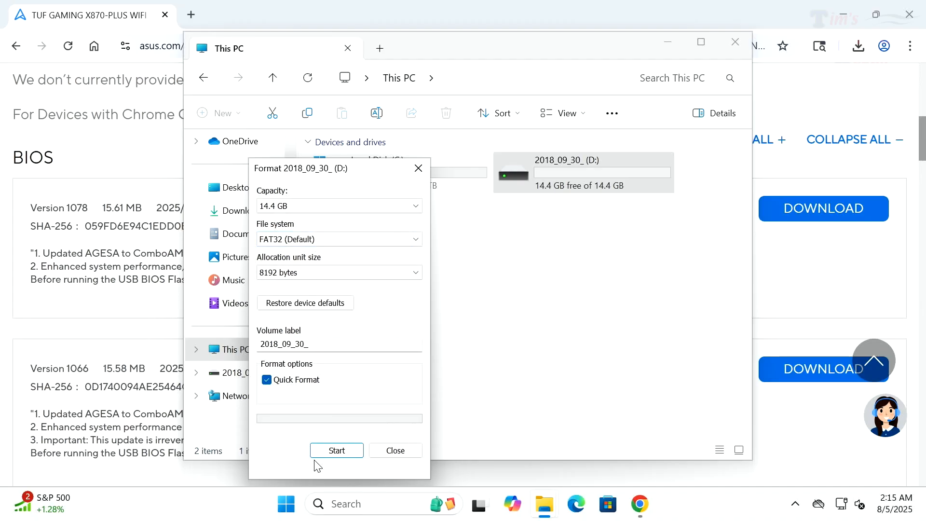
click(337, 450)
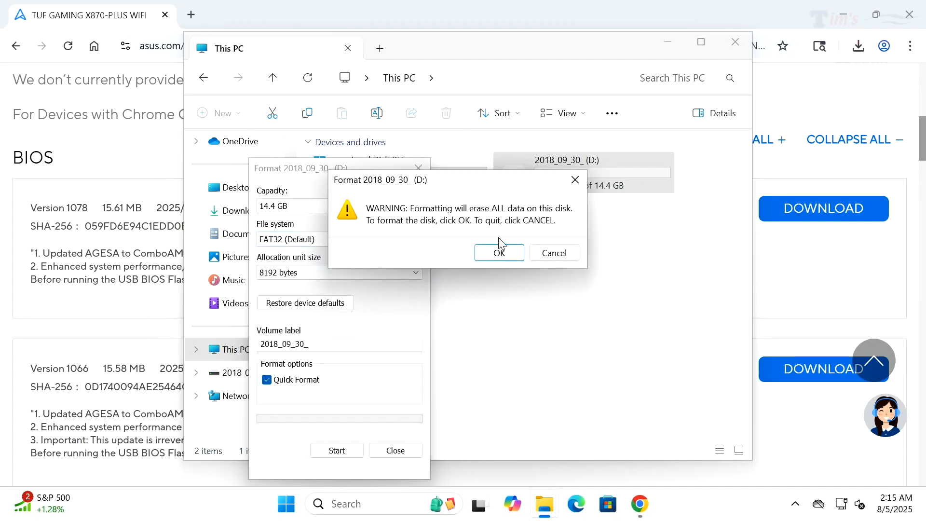
click(498, 253)
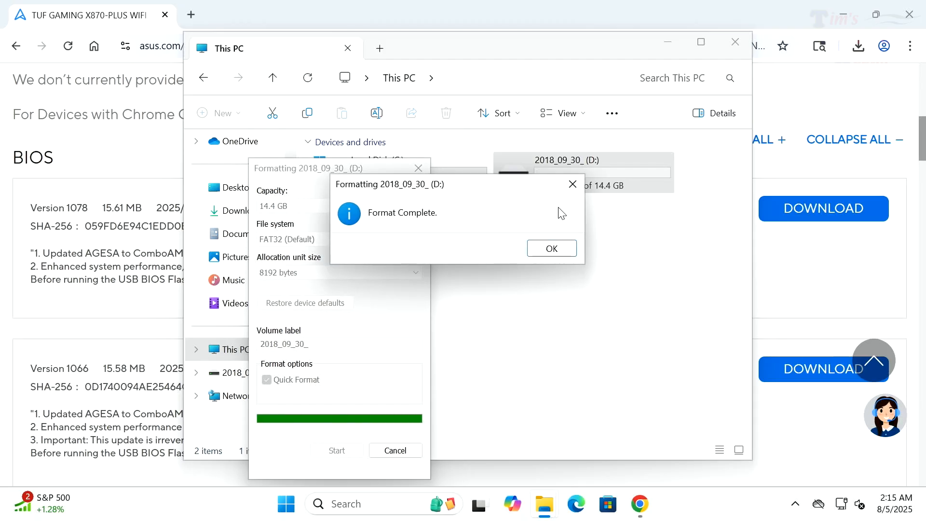
click(550, 248)
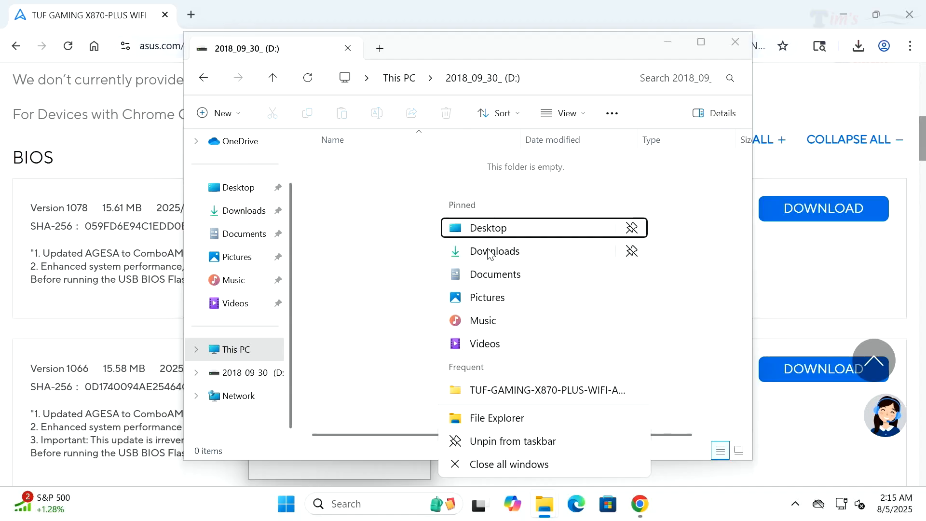
Copy A5569.CAP from the extracted Downloads folder onto the USB drive D:
click(495, 251)
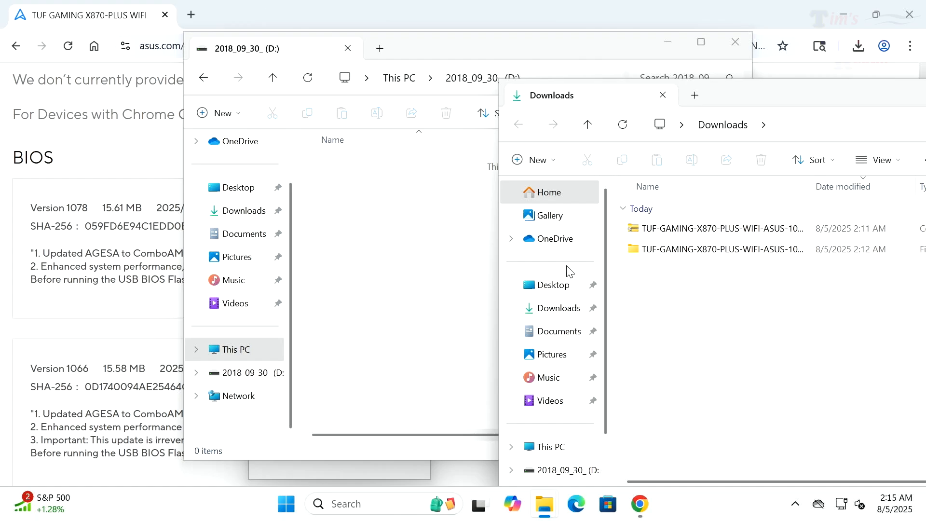
mouse_move(650, 252)
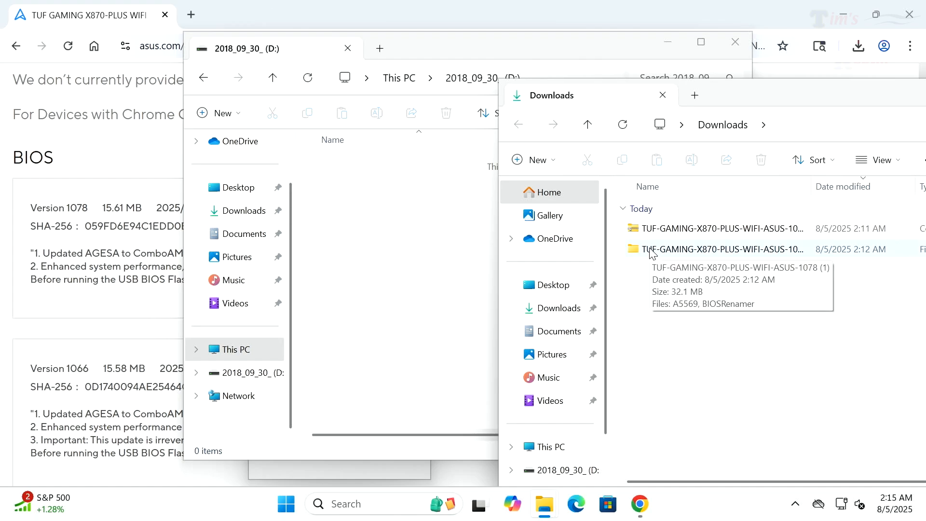
double_click(719, 248)
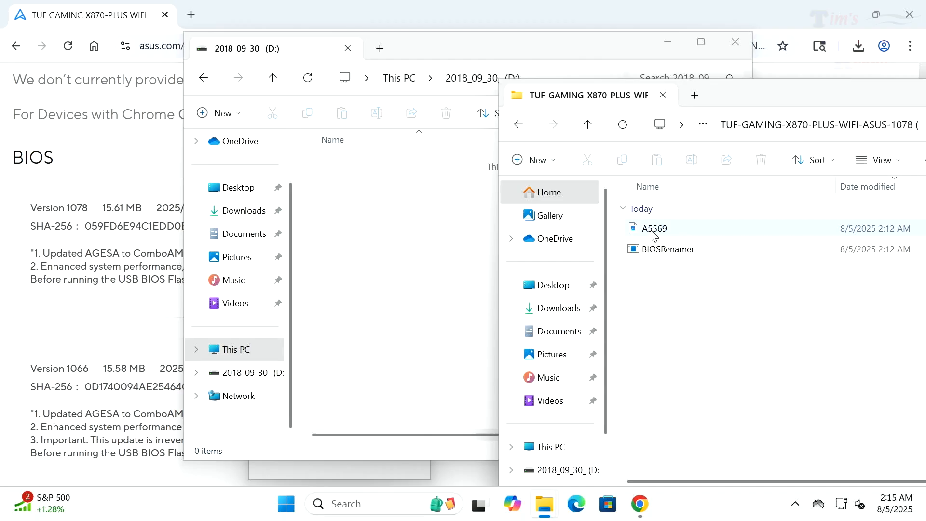
drag(652, 229, 414, 236)
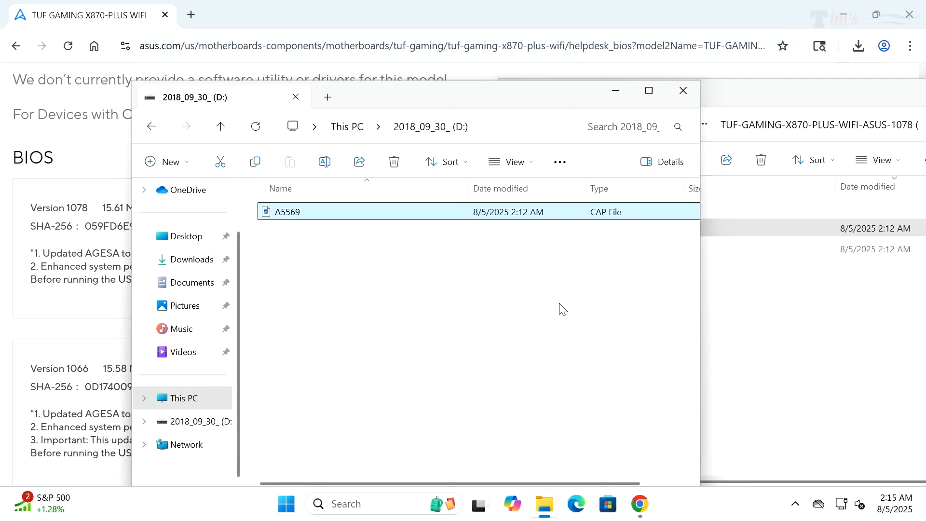
mouse_move(413, 104)
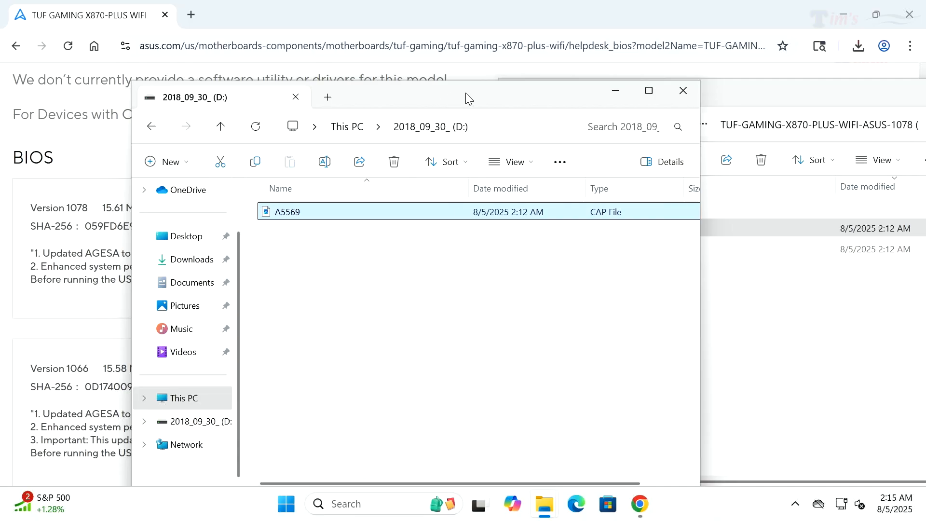
mouse_move(683, 90)
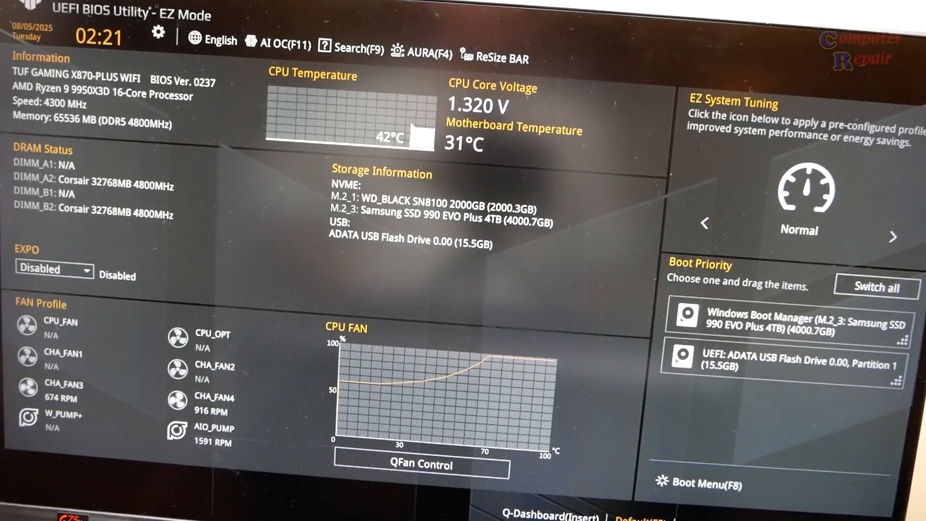
Enter Advanced Mode and launch the ASUS EZ Flash 3 Utility from the Tool section
key(F7)
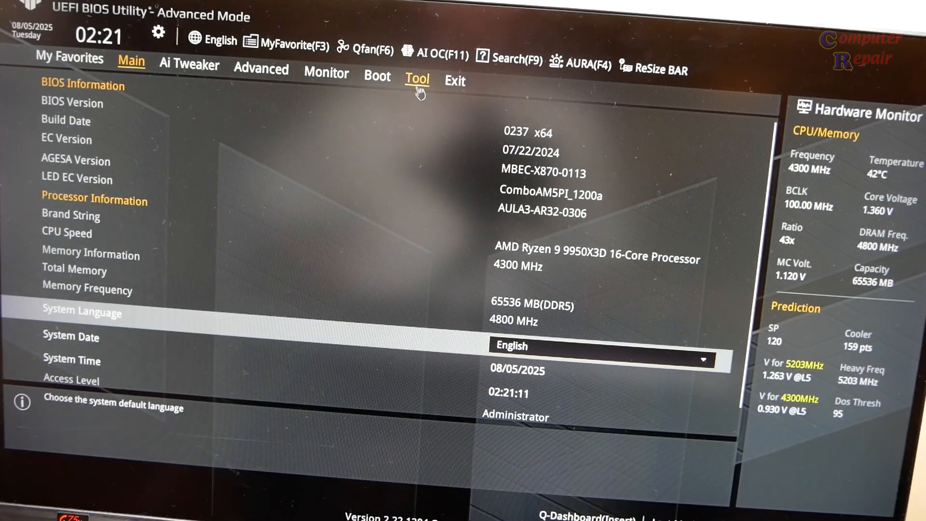
click(416, 79)
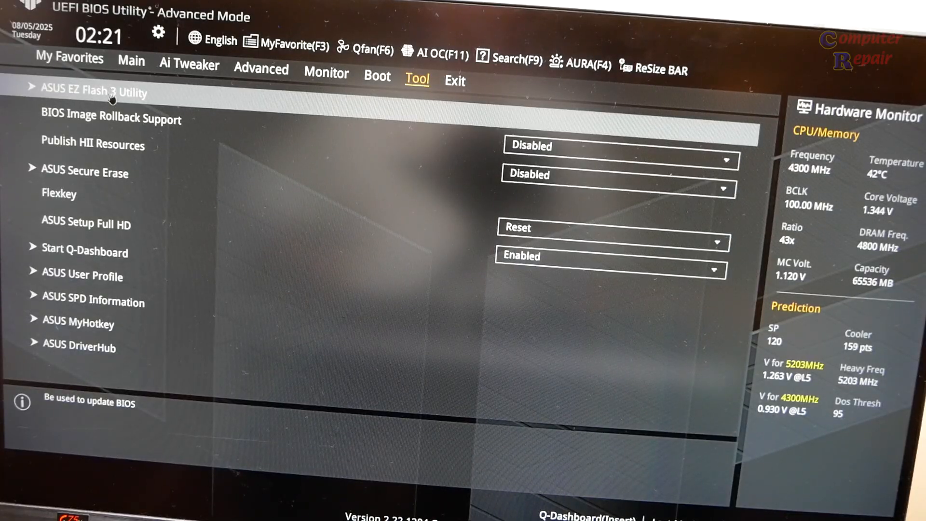
click(92, 93)
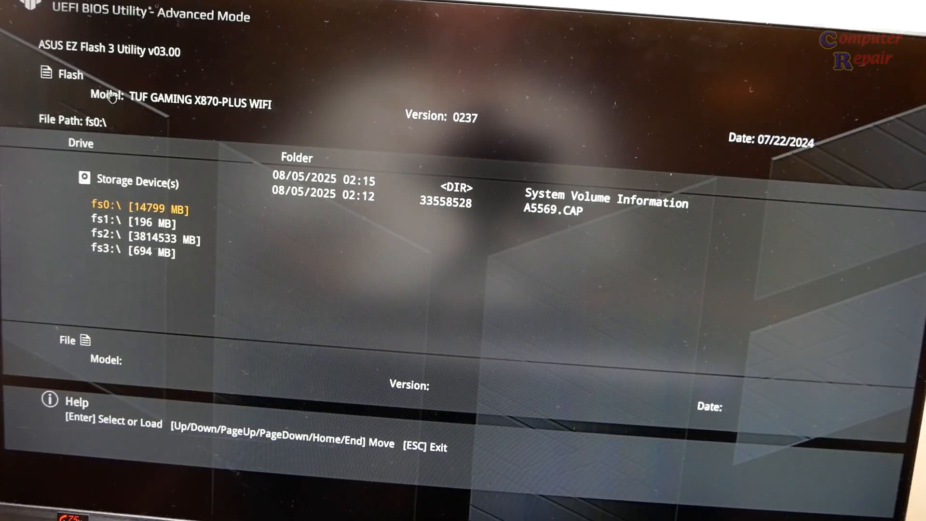
mouse_move(204, 224)
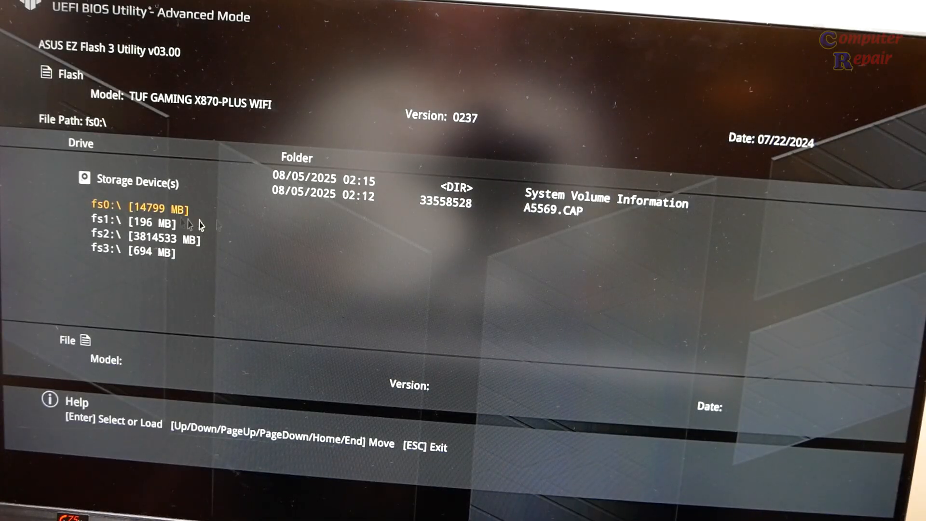
Select the 14799 MB USB drive and choose the A5569.CAP file to flash
click(551, 214)
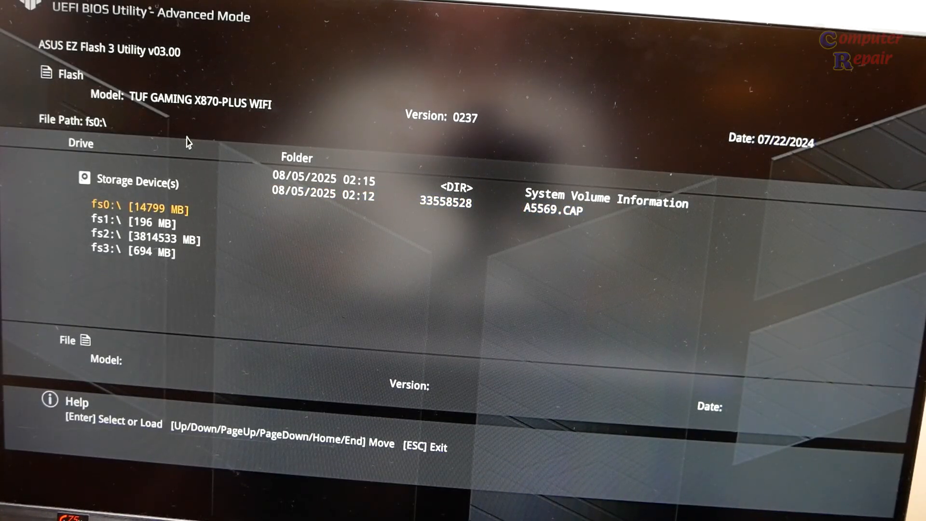
click(547, 212)
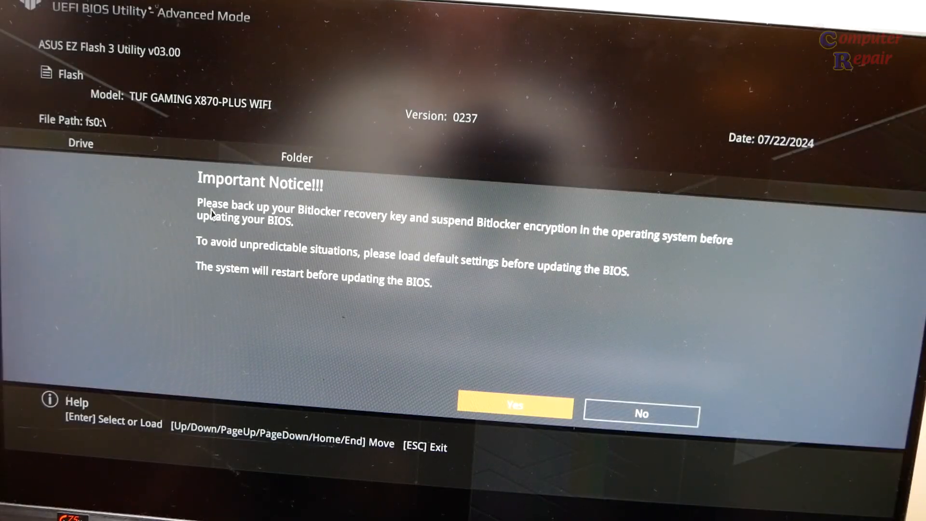
mouse_move(485, 240)
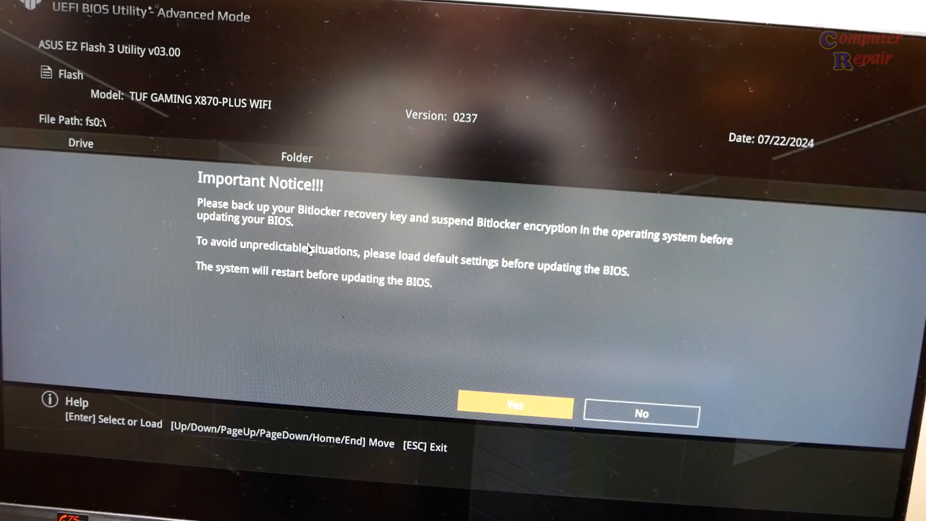
mouse_move(351, 296)
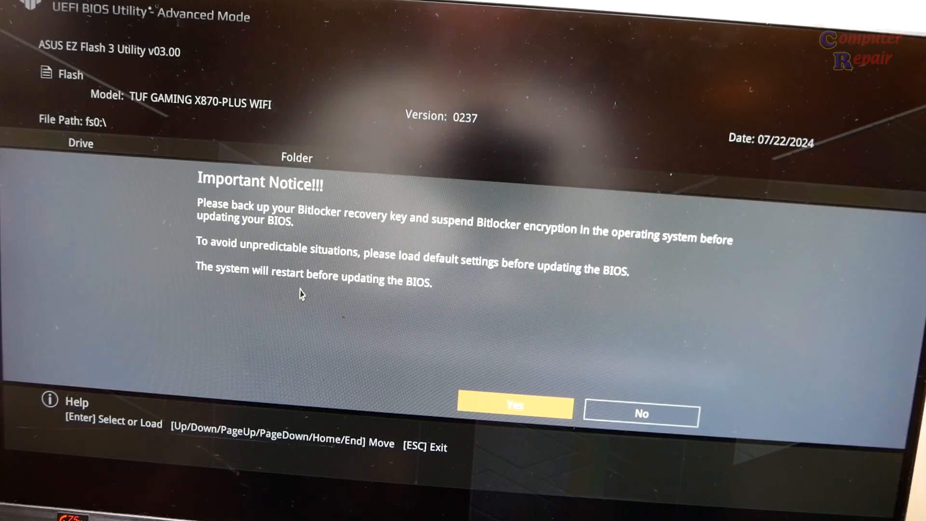
mouse_move(494, 363)
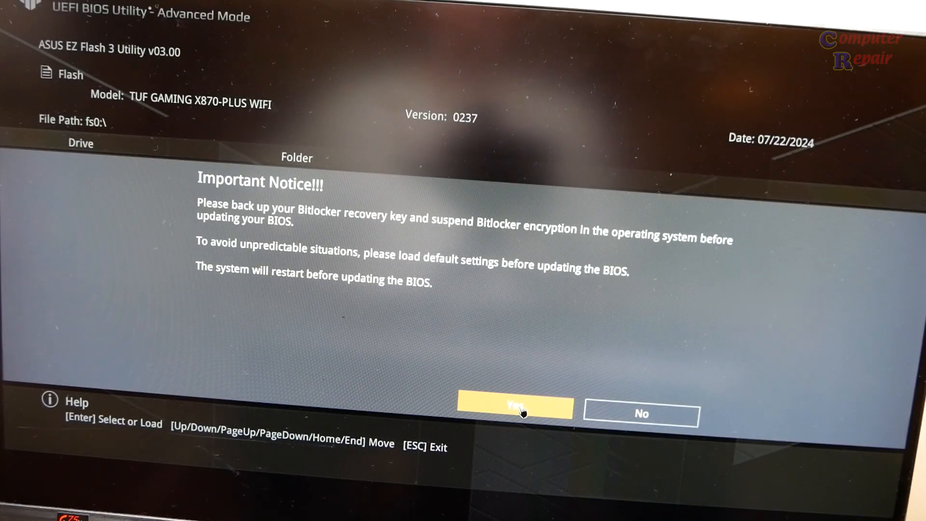
mouse_move(513, 344)
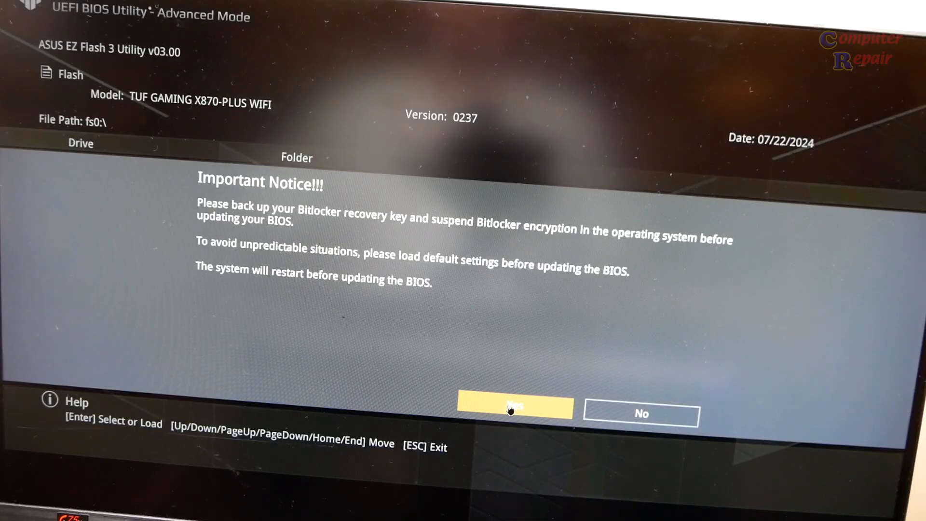
Accept the BitLocker and restart Important Notice with Yes
click(513, 407)
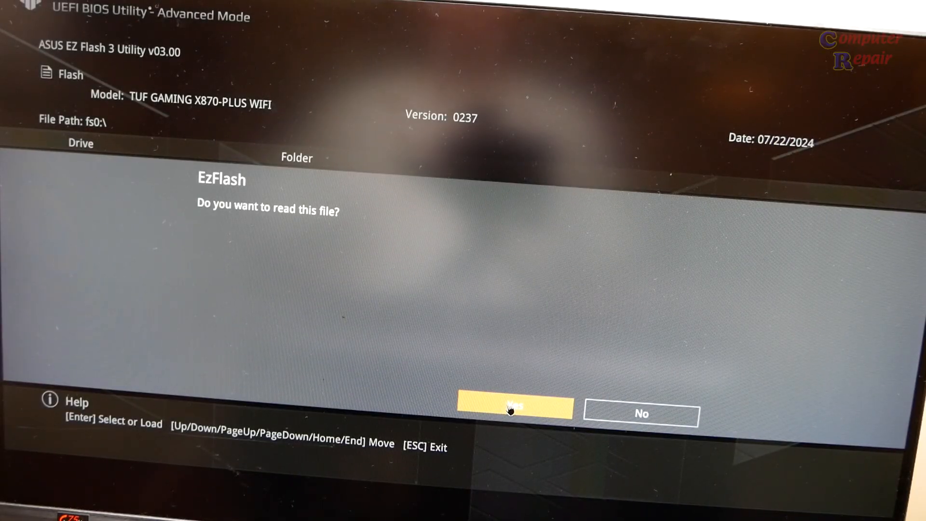
click(512, 407)
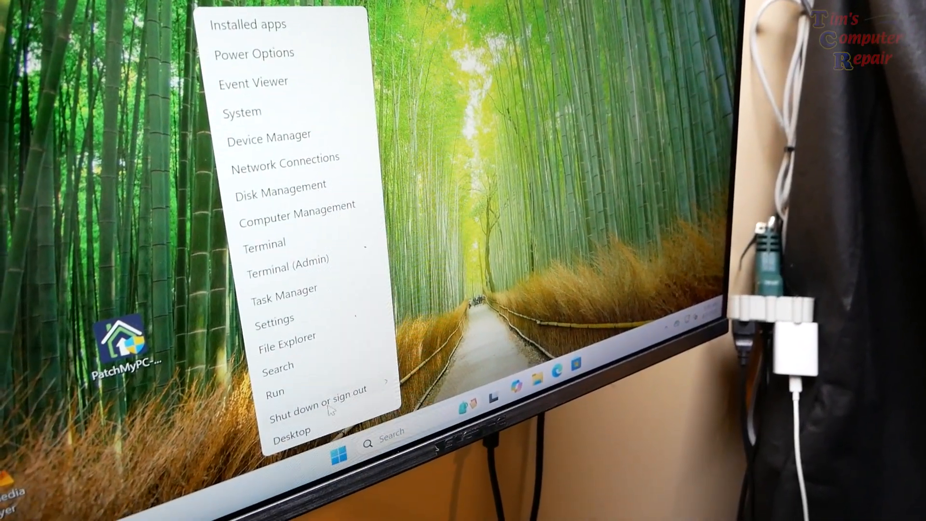
Expand the Shut down or sign out choices from the Start menu
click(320, 403)
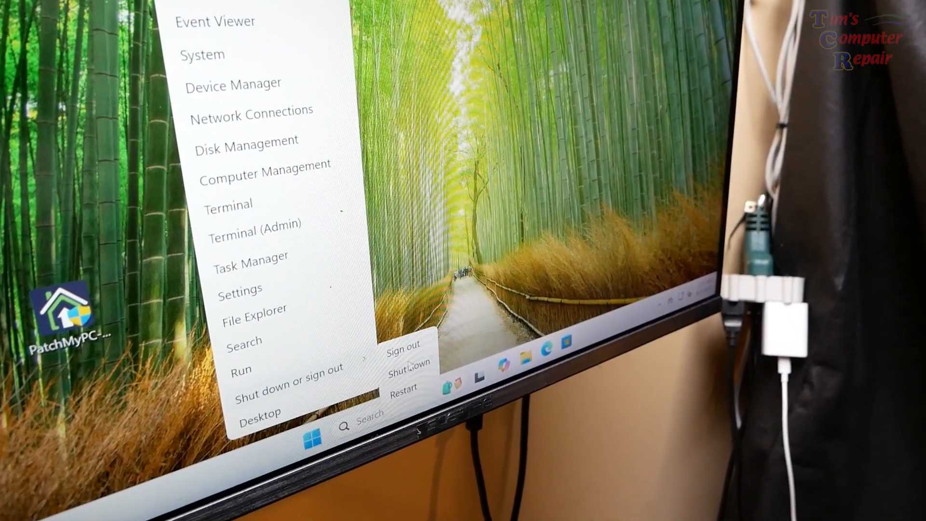